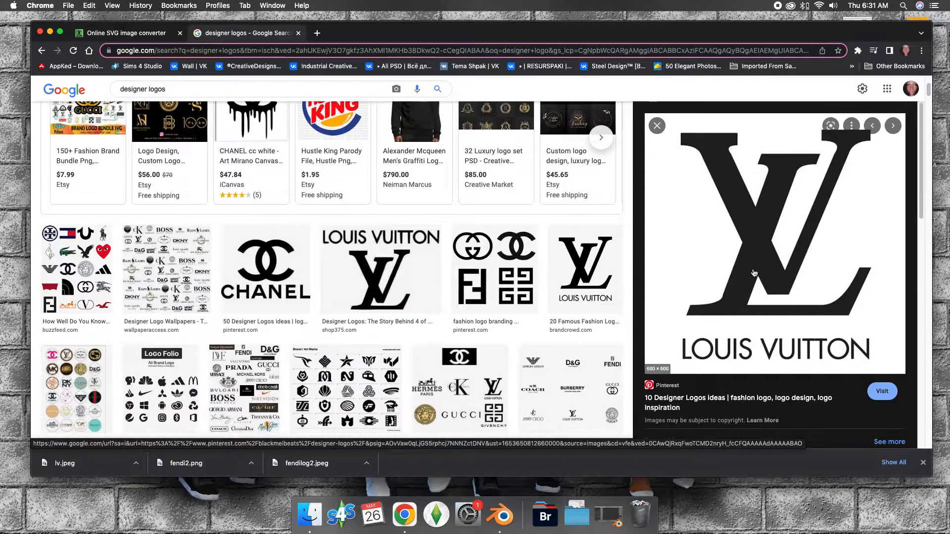
pyautogui.moveTo(763, 273)
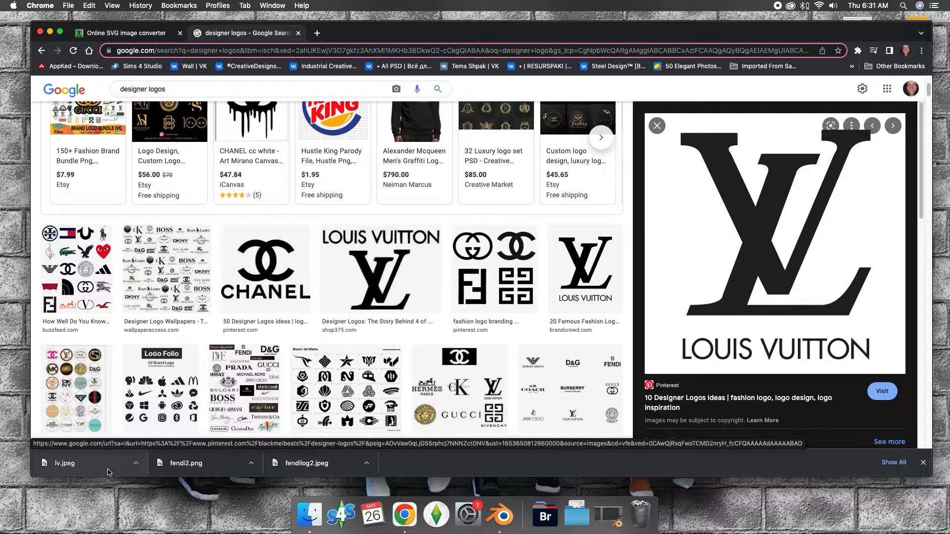
# - Replace the designer logos query in the search box with 'fendi logo'
pyautogui.scroll(3)
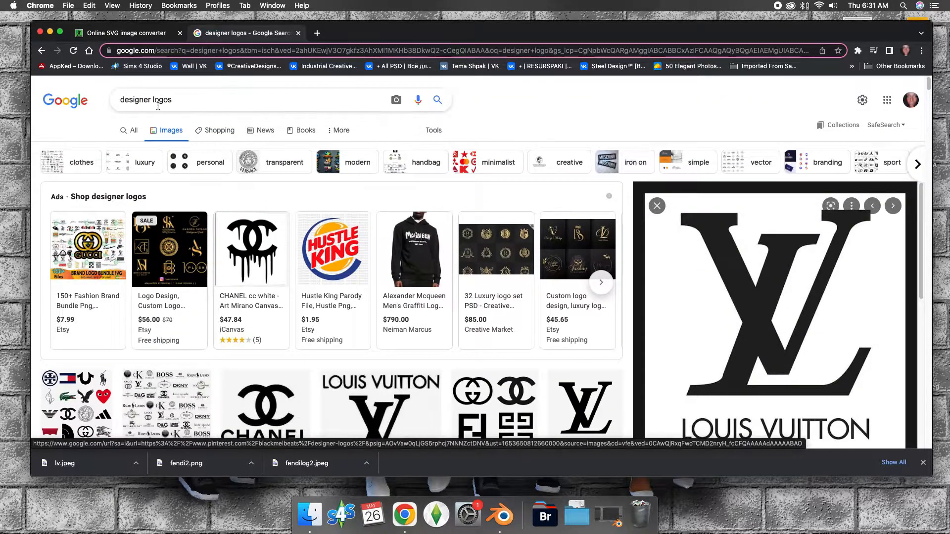
pyautogui.click(146, 100)
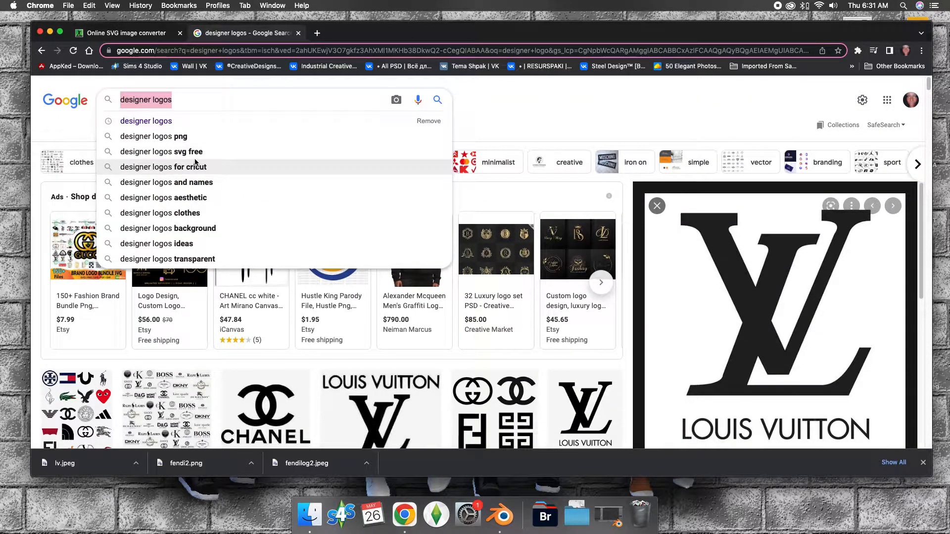
pyautogui.write('fendi')
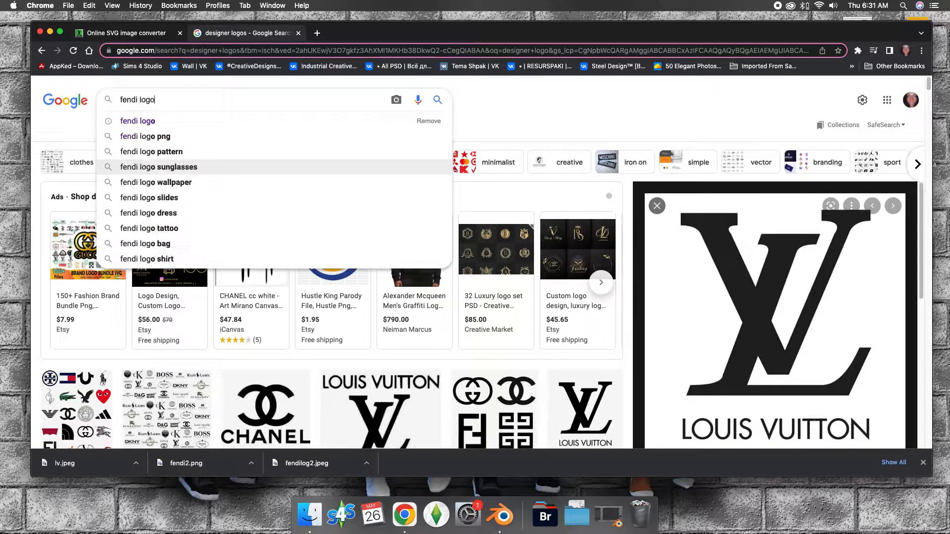
# - Search fendi logo and preview the black FF monogram on a transparent background
pyautogui.click(138, 120)
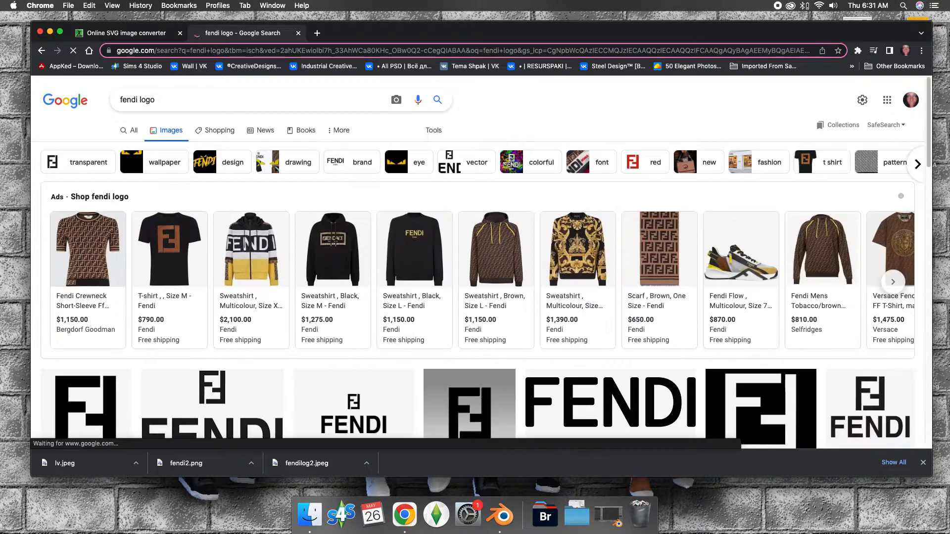
pyautogui.scroll(-3)
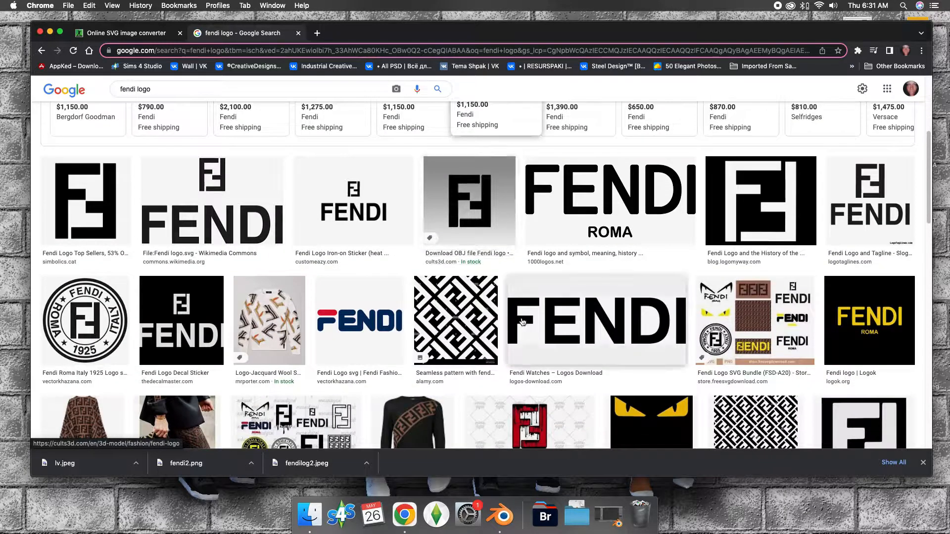
pyautogui.scroll(-3)
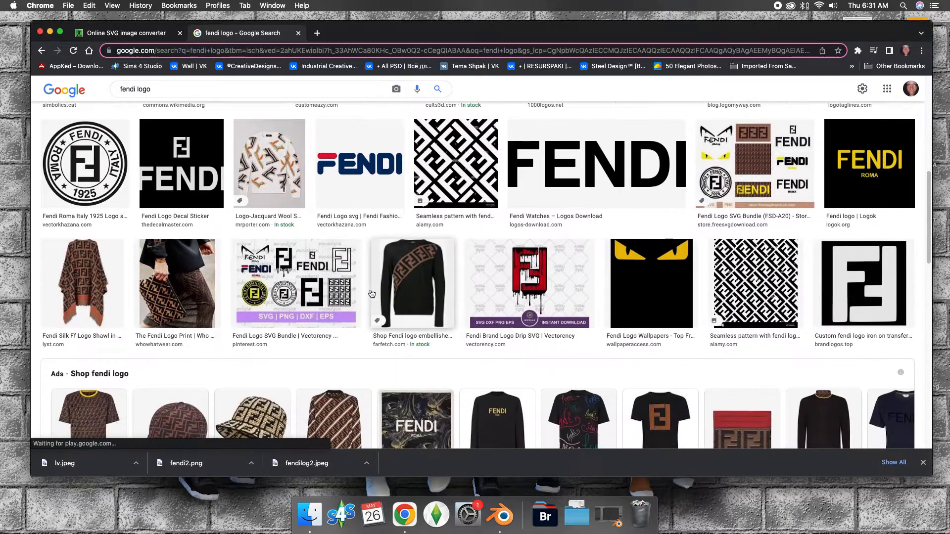
pyautogui.click(77, 303)
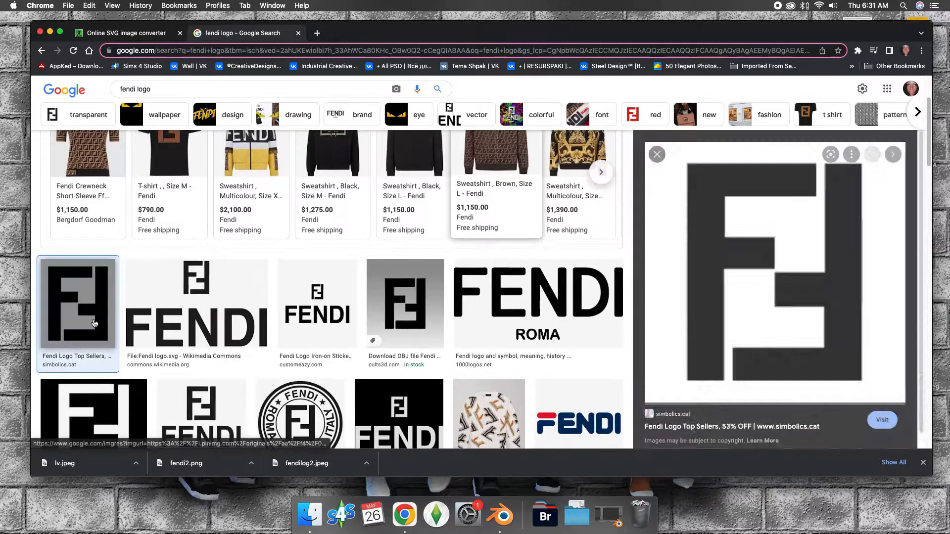
pyautogui.scroll(-3)
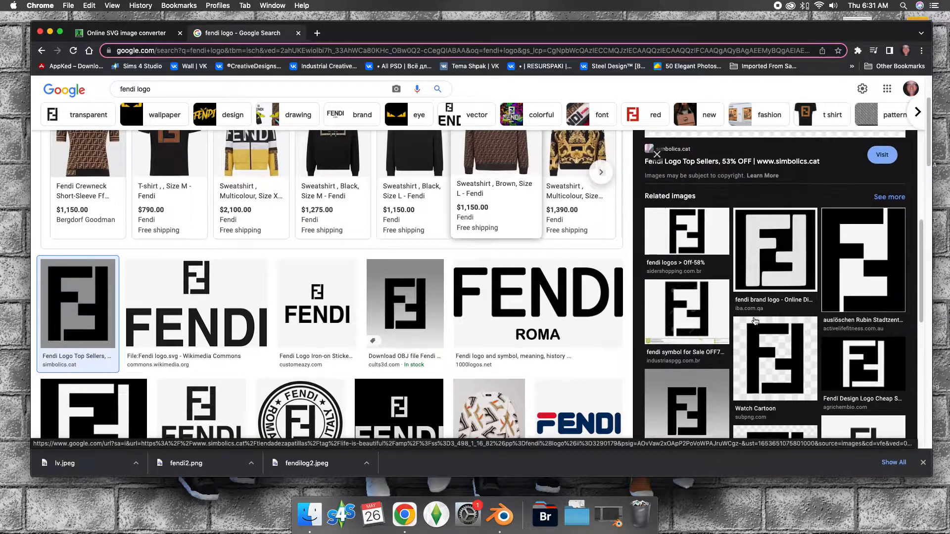
pyautogui.click(686, 232)
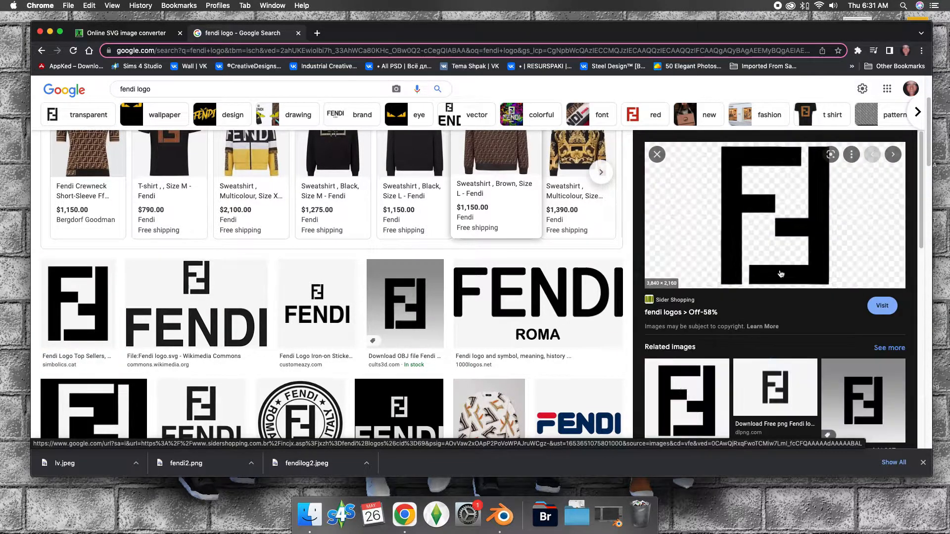
pyautogui.scroll(-3)
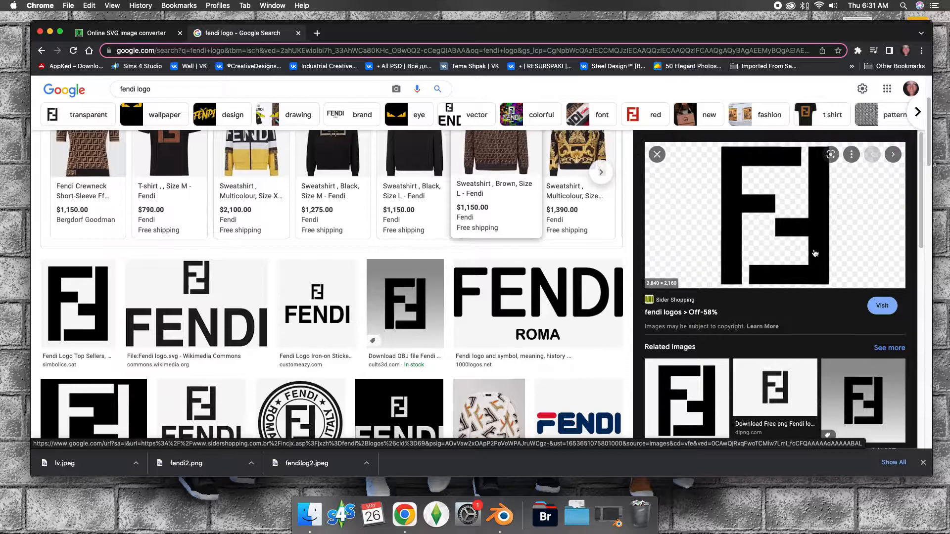
# - Start Save Image As on the FF logo preview, then cancel the save
pyautogui.rightClick(775, 211)
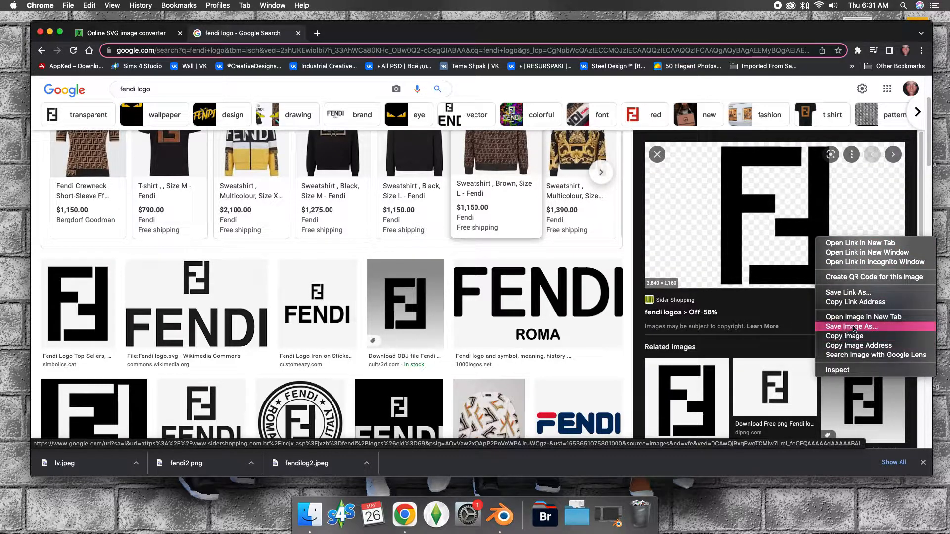
pyautogui.click(853, 327)
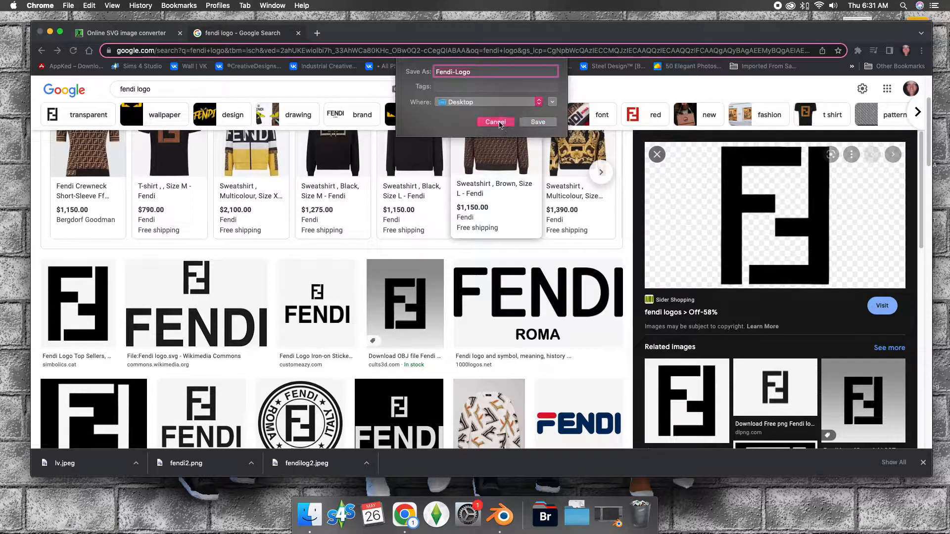
pyautogui.click(495, 122)
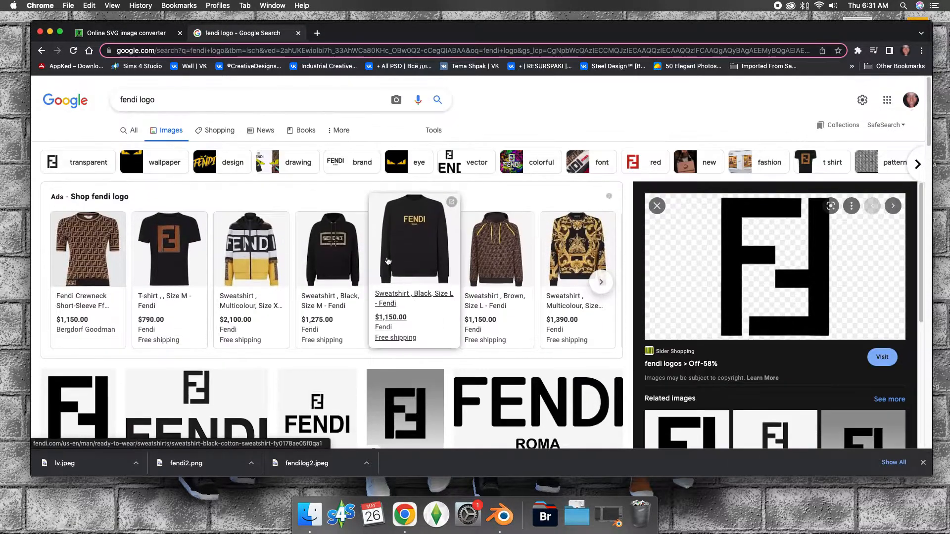
# - Browse the fendi logo results and preview the red-and-navy FENDI ROMA logo image
pyautogui.scroll(-3)
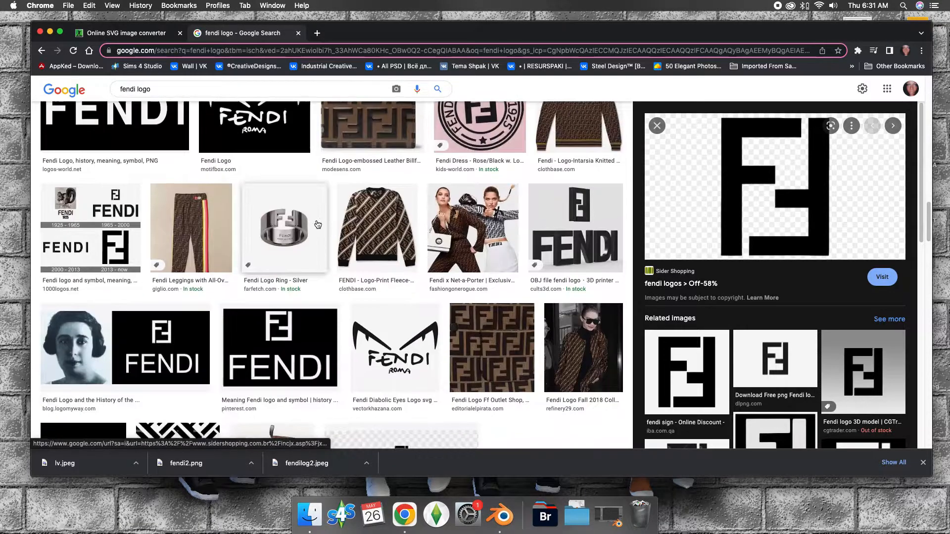
pyautogui.scroll(-3)
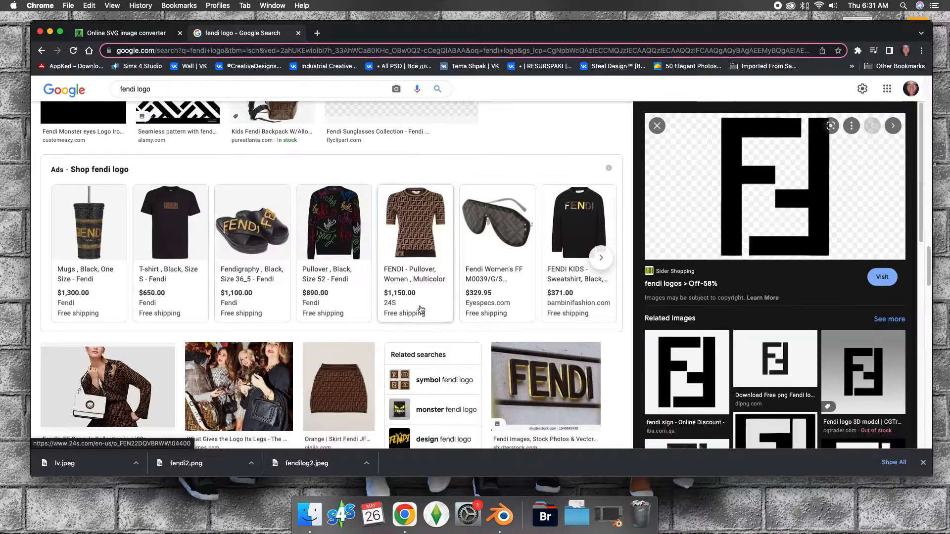
pyautogui.scroll(3)
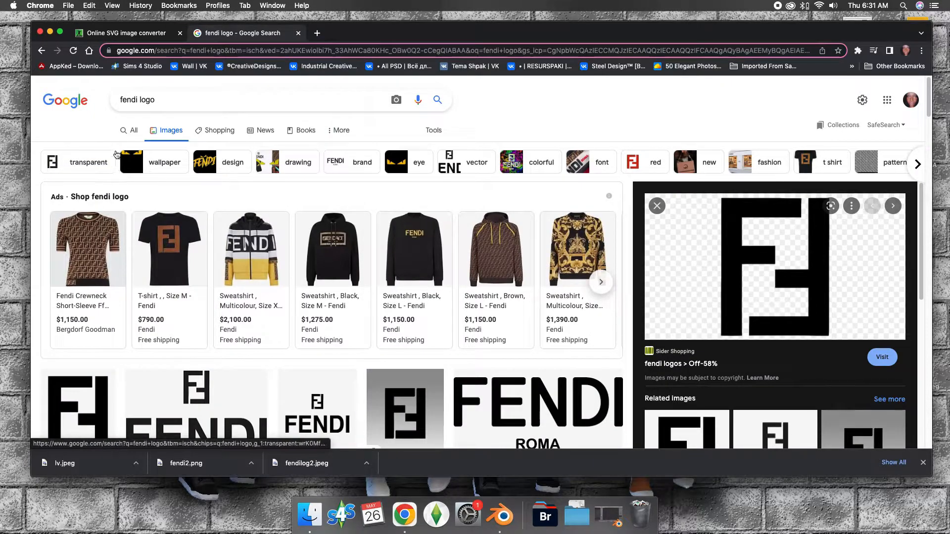
pyautogui.click(133, 131)
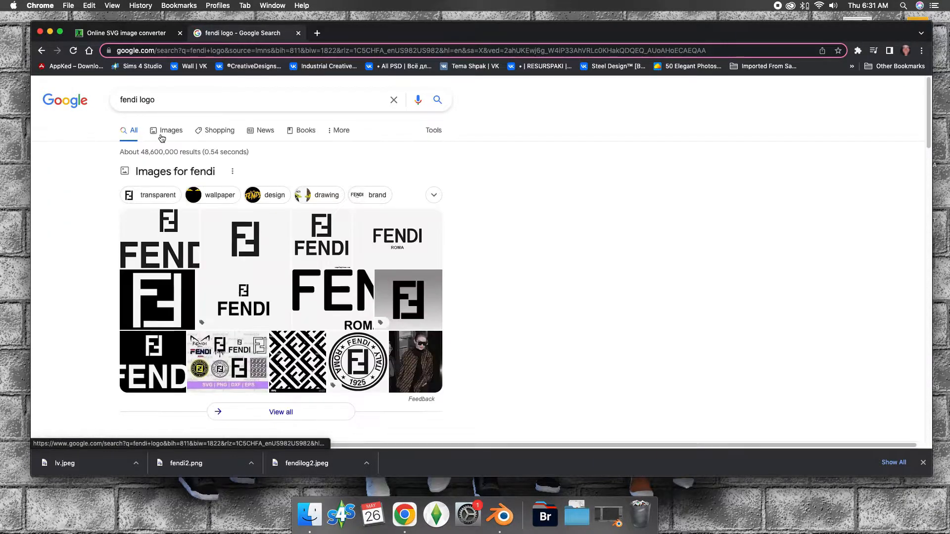
pyautogui.click(171, 130)
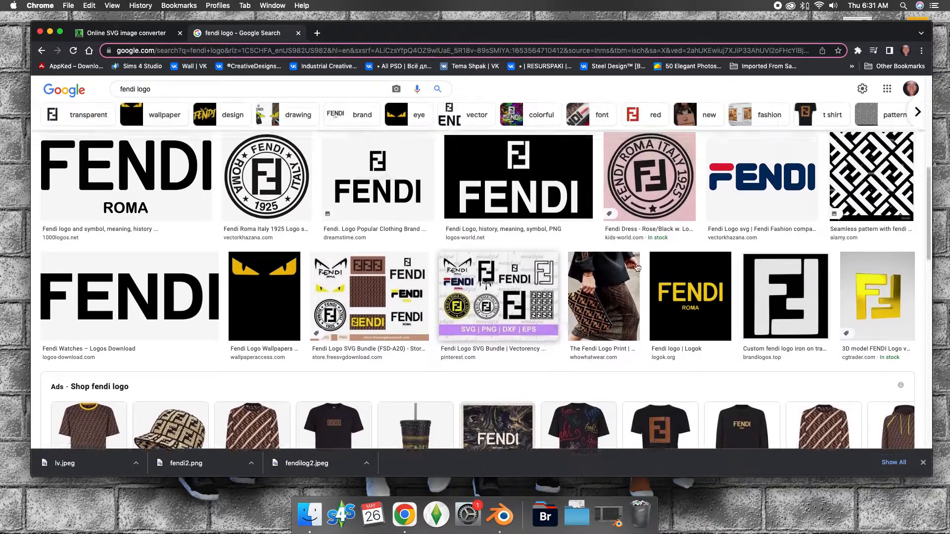
pyautogui.click(762, 179)
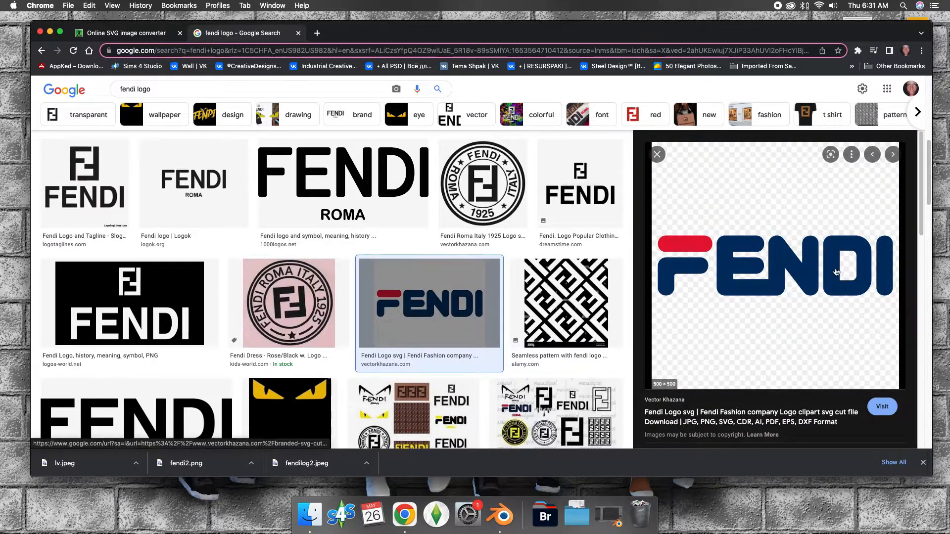
pyautogui.scroll(-3)
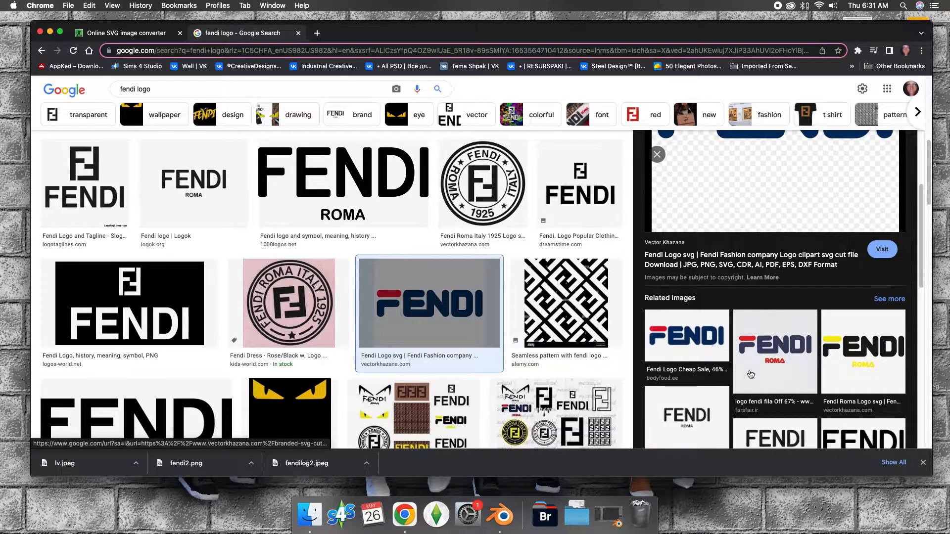
pyautogui.click(775, 353)
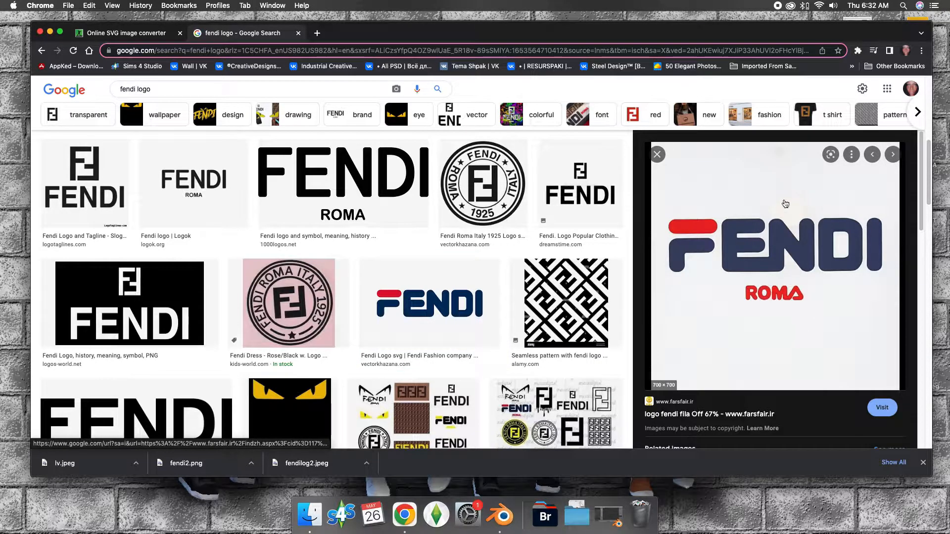
pyautogui.moveTo(747, 255)
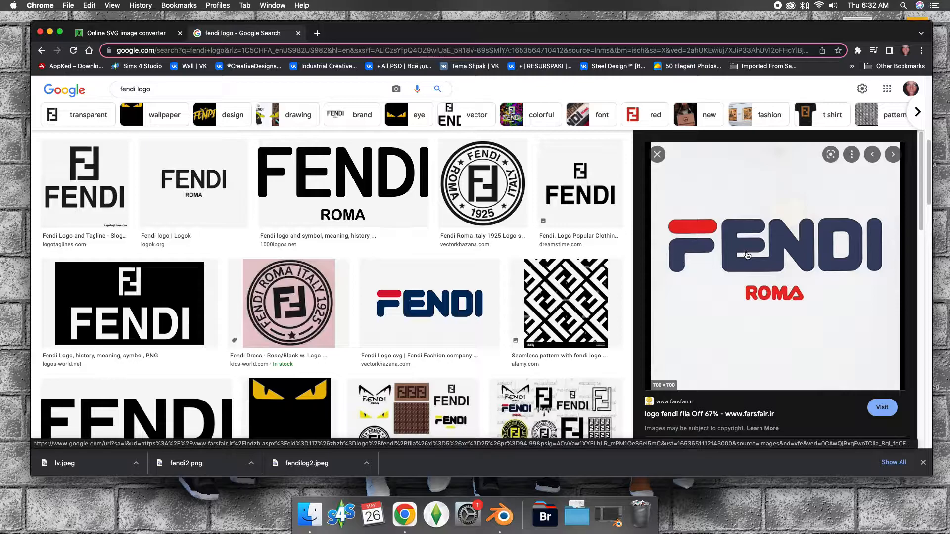
# - Copy the enlarged FENDI ROMA logo image to the clipboard
pyautogui.rightClick(746, 256)
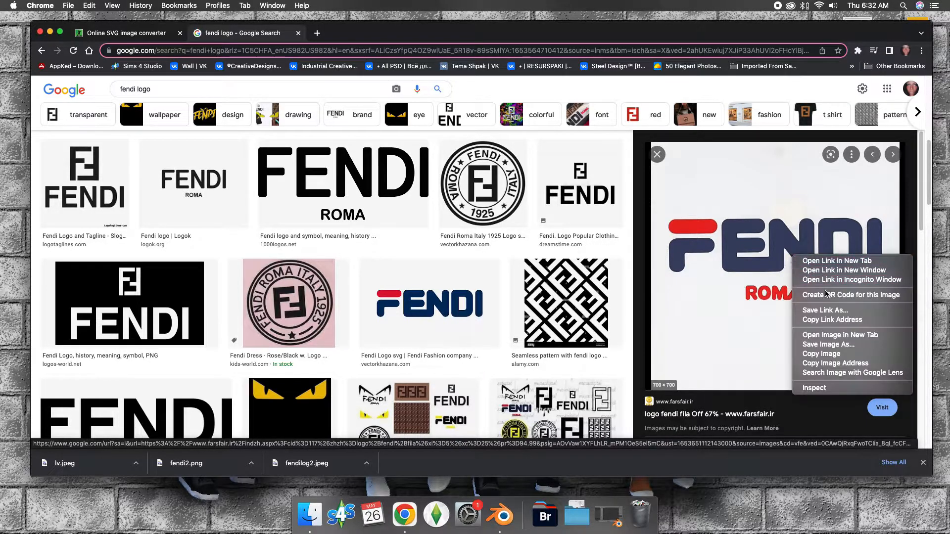
pyautogui.click(828, 344)
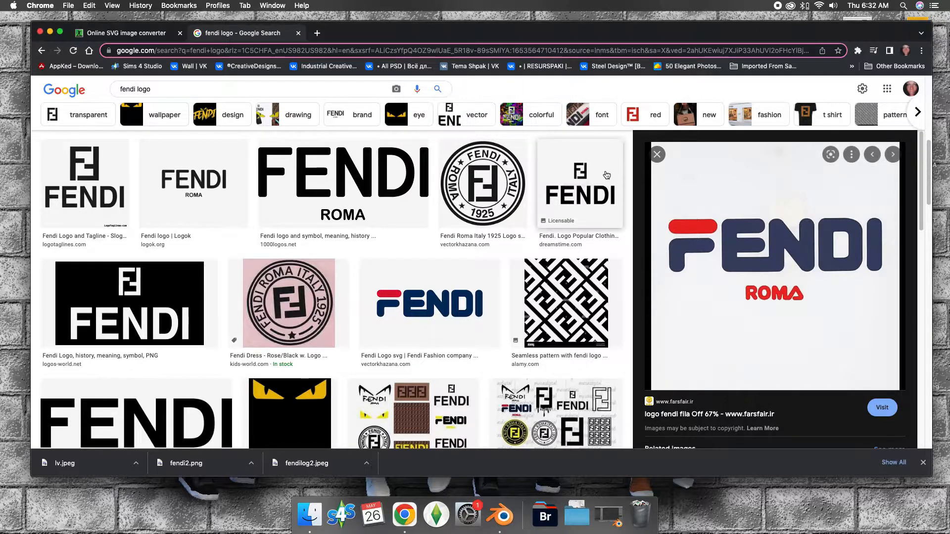
pyautogui.moveTo(708, 239)
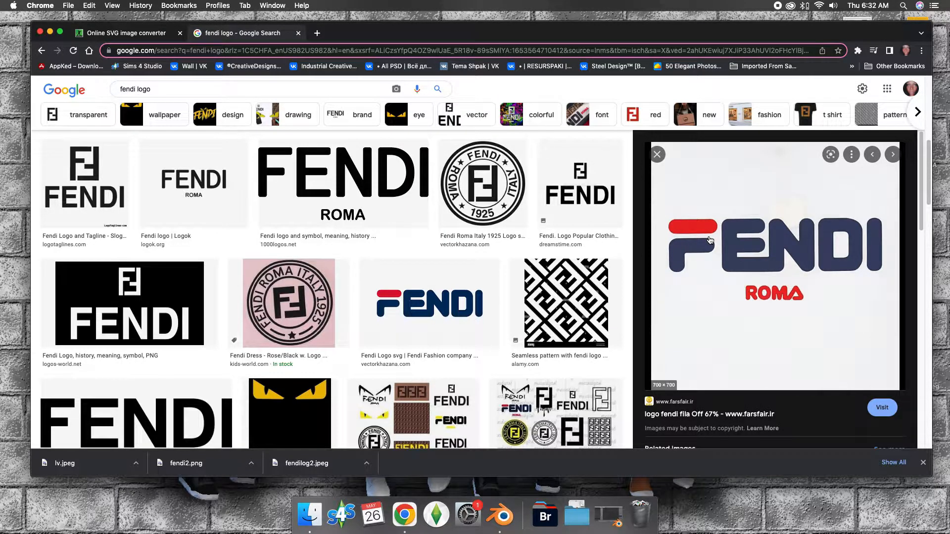
pyautogui.rightClick(710, 240)
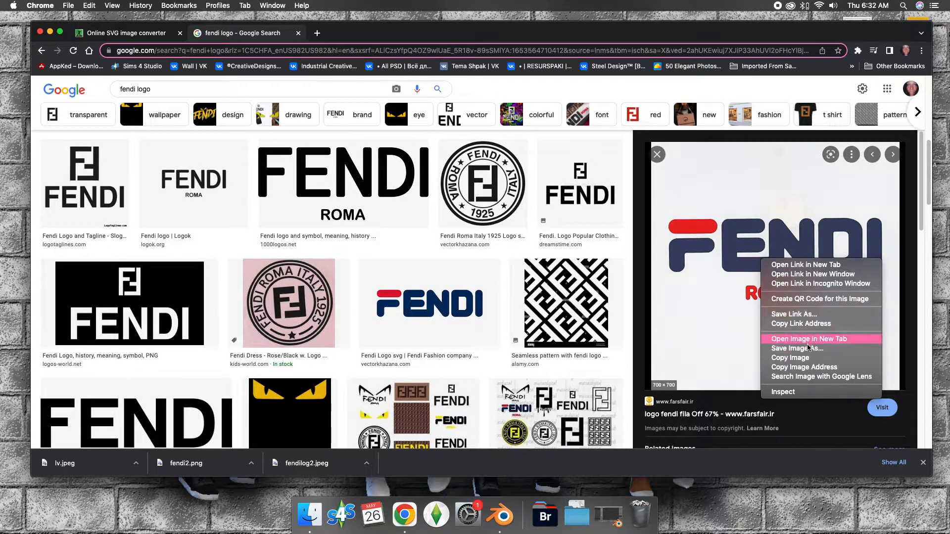
pyautogui.moveTo(799, 358)
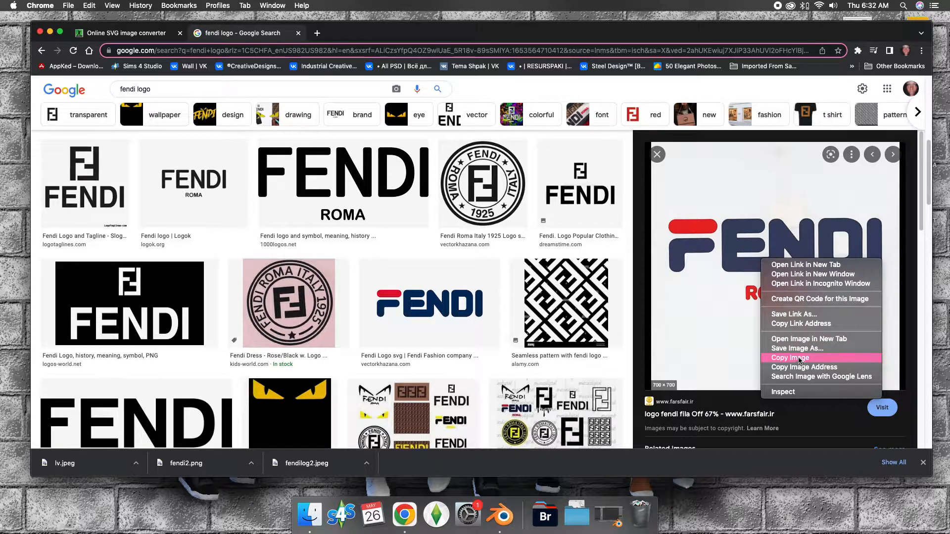
pyautogui.click(790, 357)
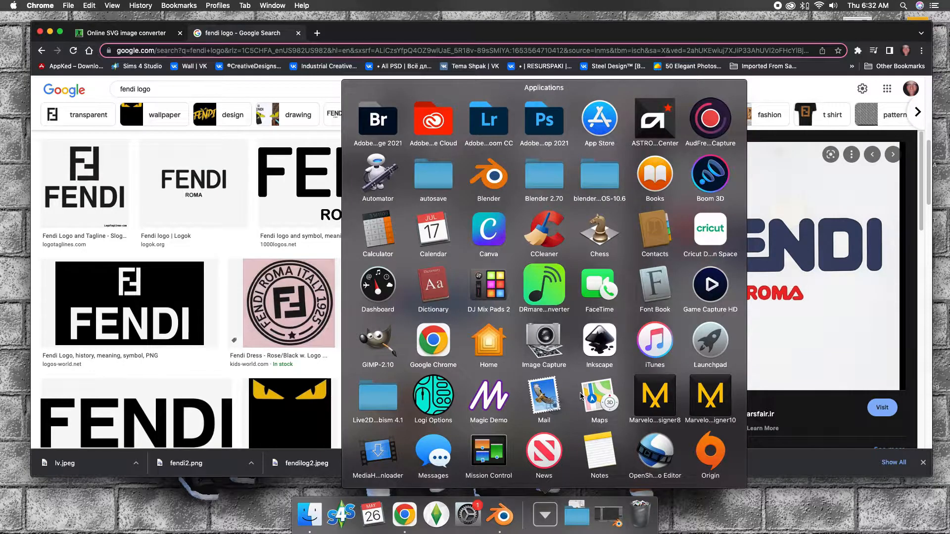
# - In Preview, bring up the dialog for opening an existing image file
pyautogui.scroll(-3)
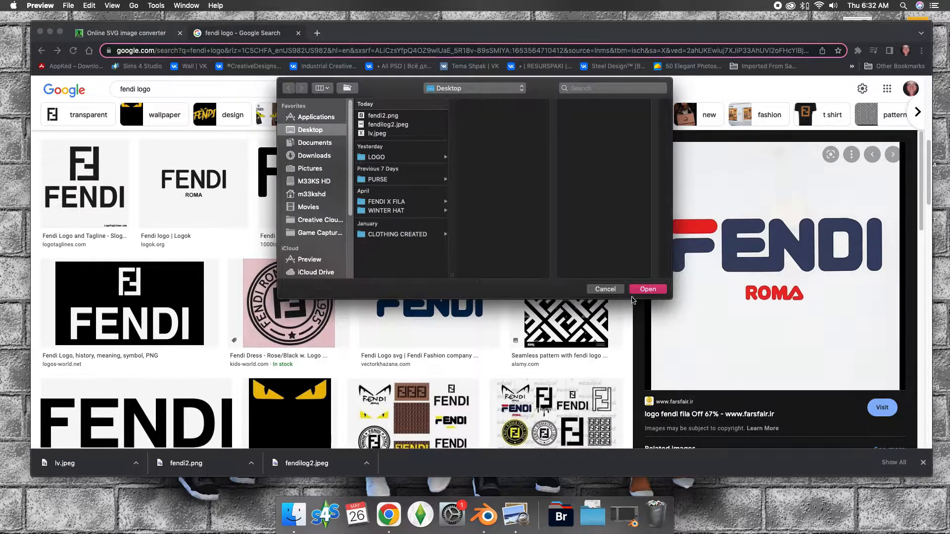
pyautogui.click(69, 6)
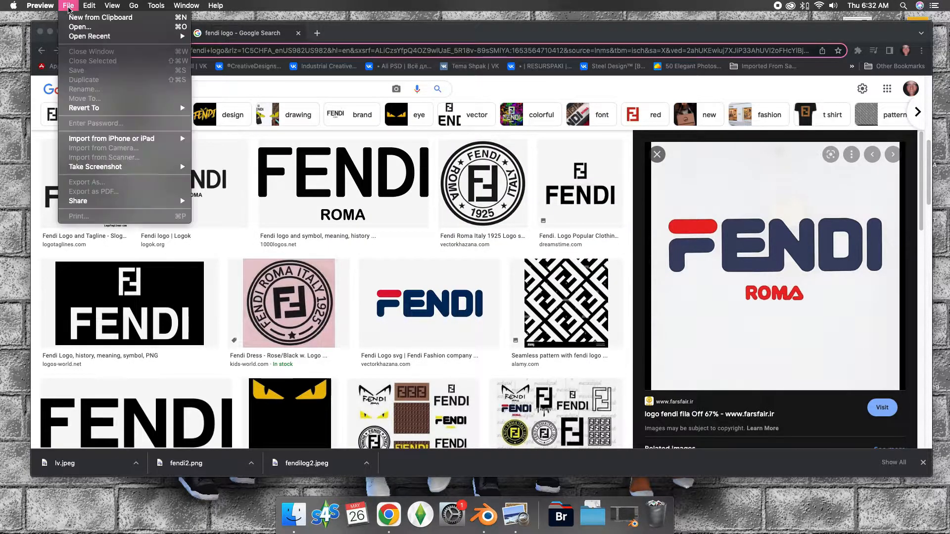
pyautogui.moveTo(79, 27)
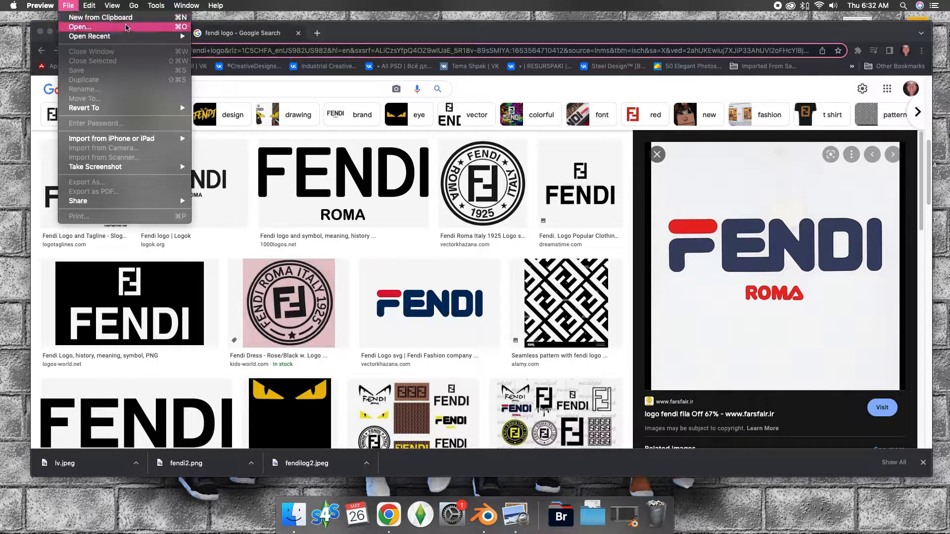
pyautogui.click(101, 16)
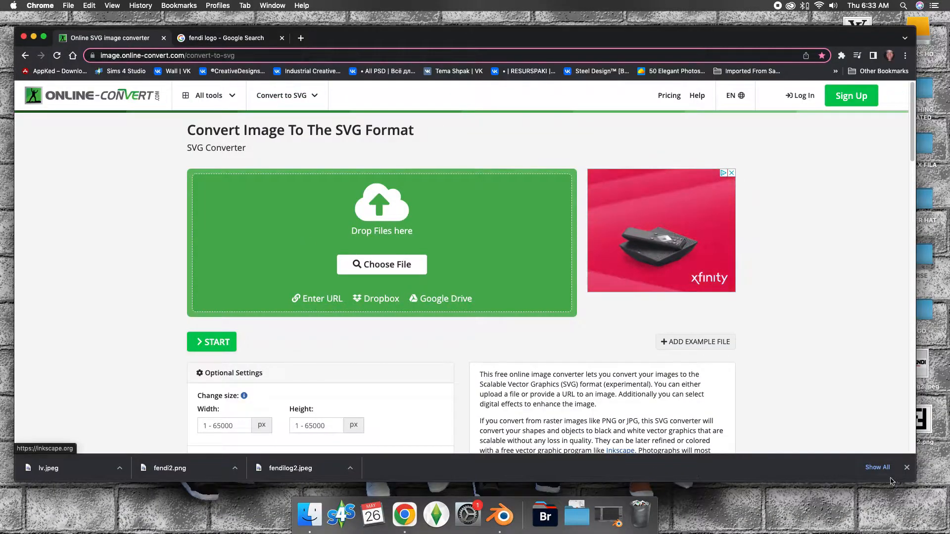
# - Upload fendilog2.jpeg from the Desktop into the image-to-SVG converter queue
pyautogui.click(382, 264)
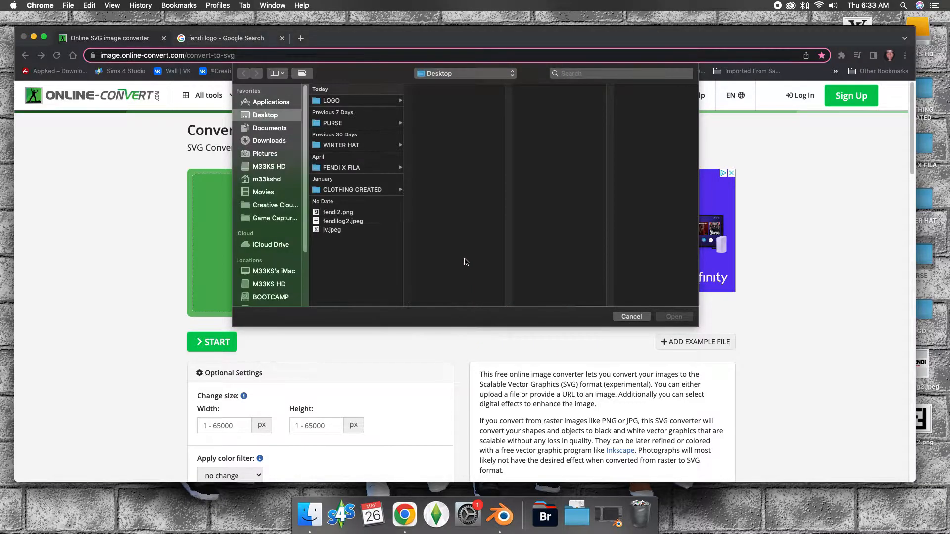
pyautogui.moveTo(344, 211)
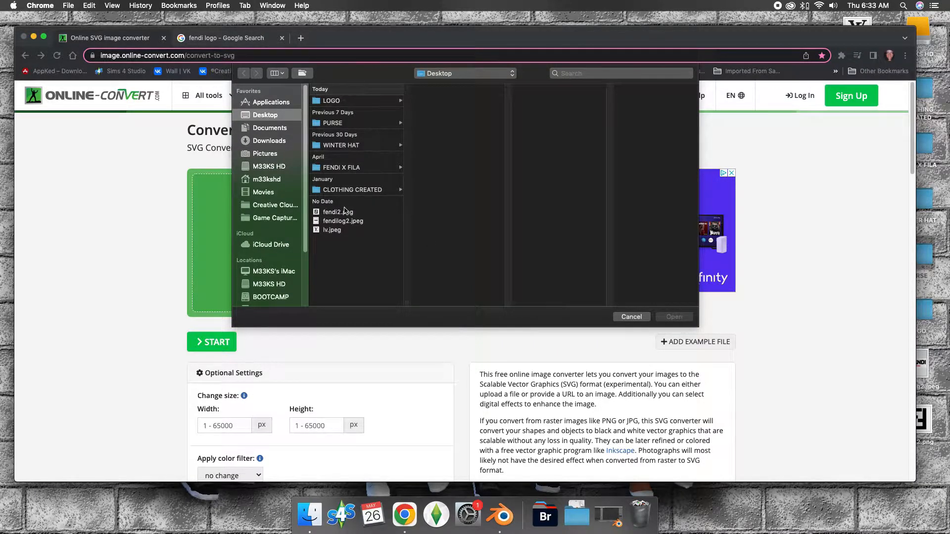
pyautogui.click(343, 220)
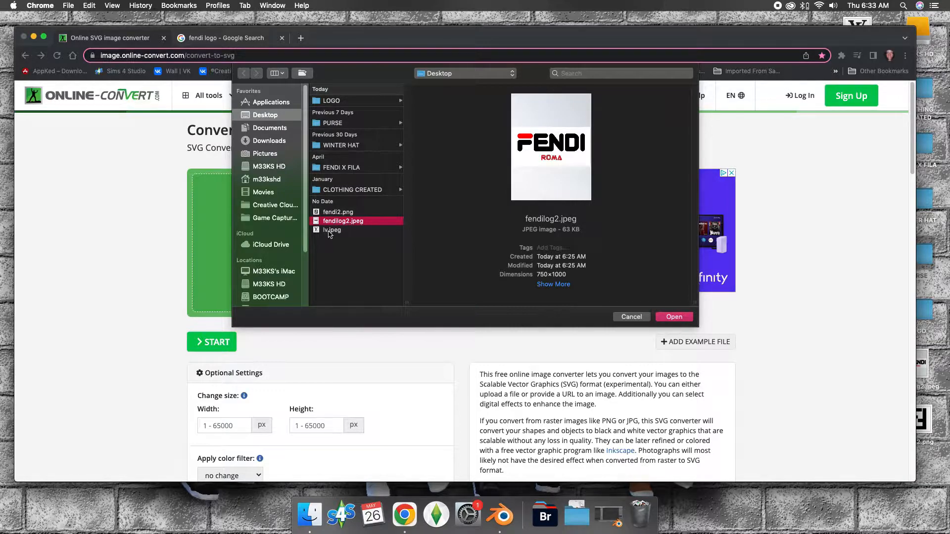
pyautogui.click(333, 230)
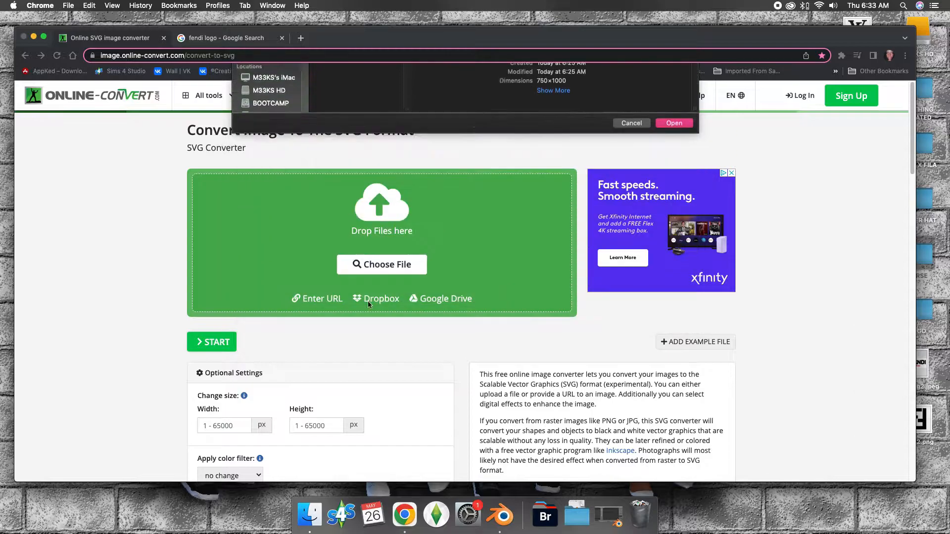
pyautogui.click(674, 123)
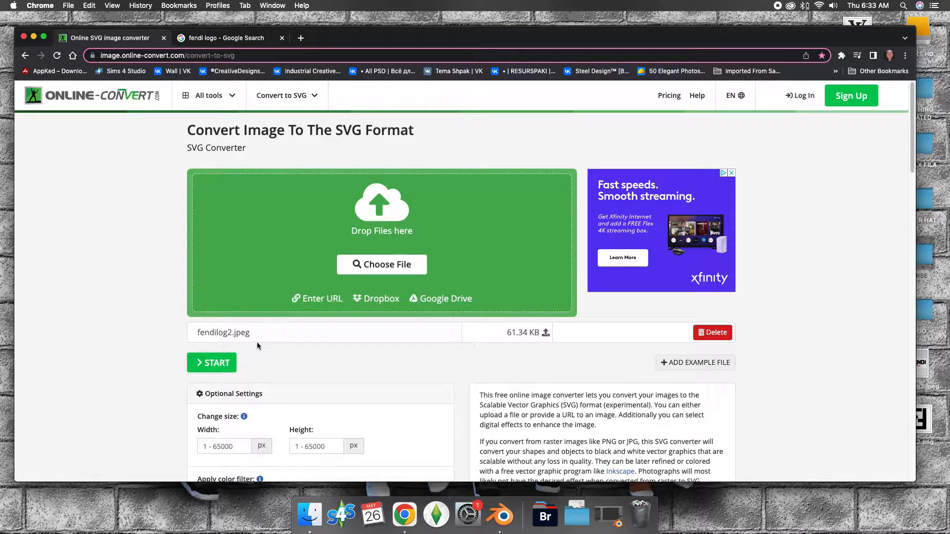
# - Convert the uploaded logo to fendilog2.svg and request its download
pyautogui.click(212, 362)
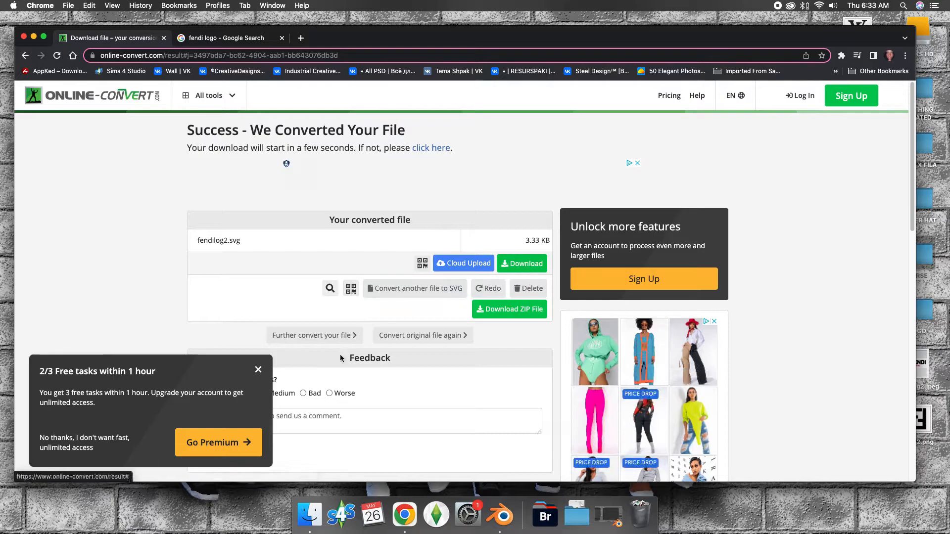
pyautogui.click(257, 370)
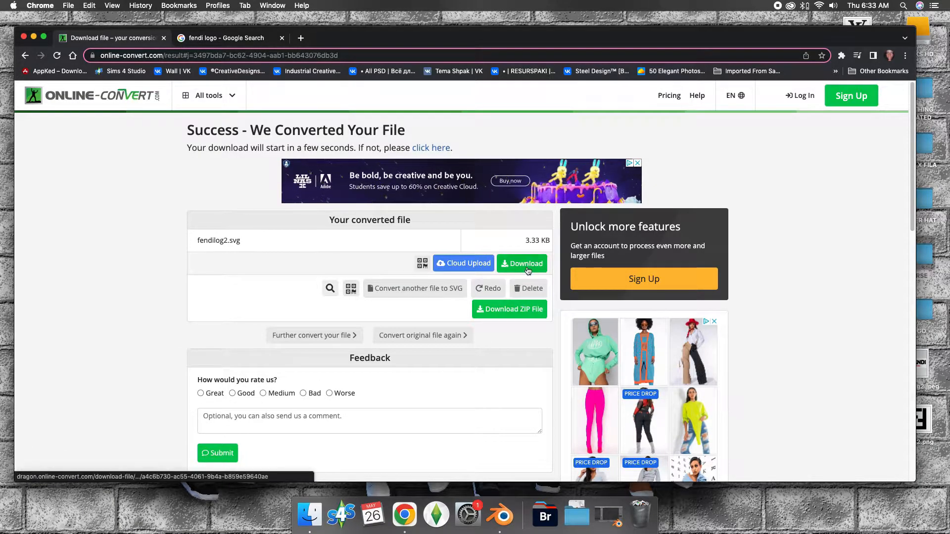
pyautogui.click(522, 263)
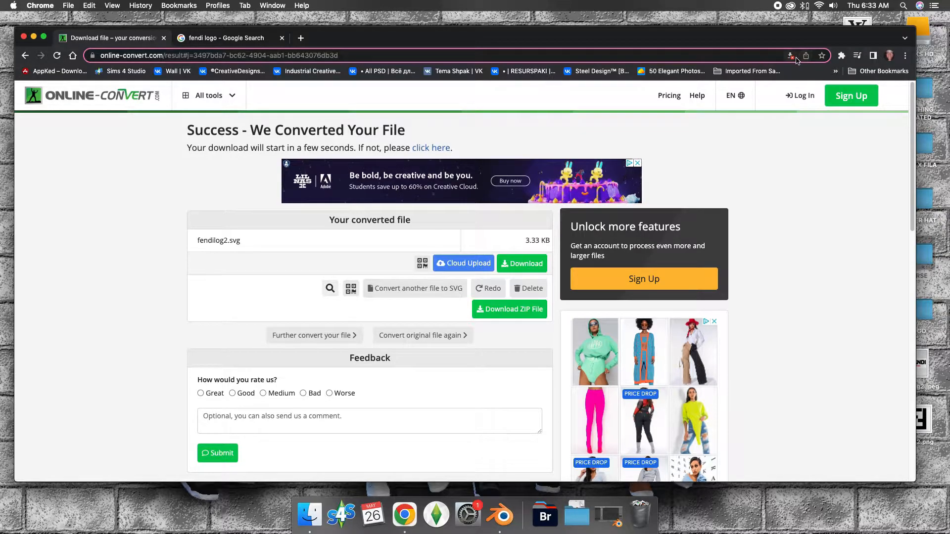
# - Dismiss Chrome's multiple-downloads notice and download fendilog2.svg again
pyautogui.click(790, 56)
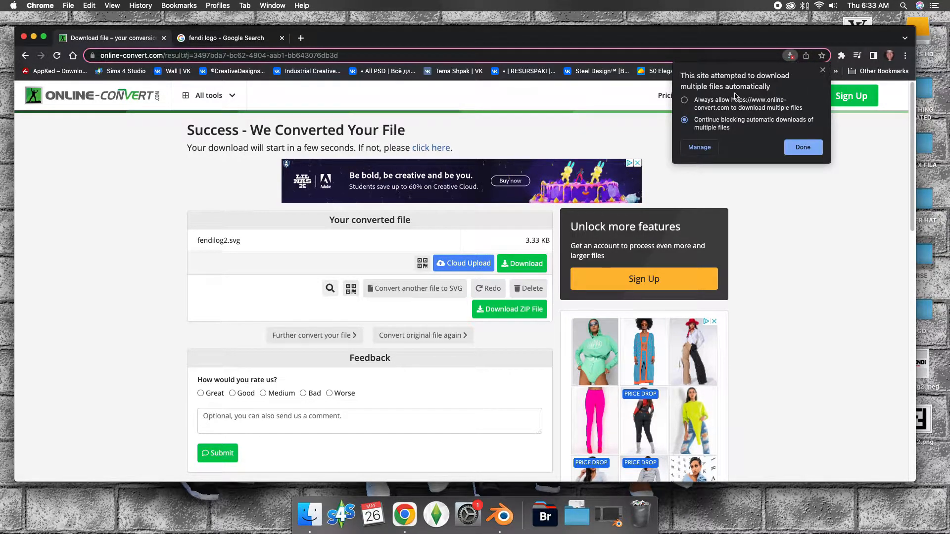
pyautogui.click(802, 147)
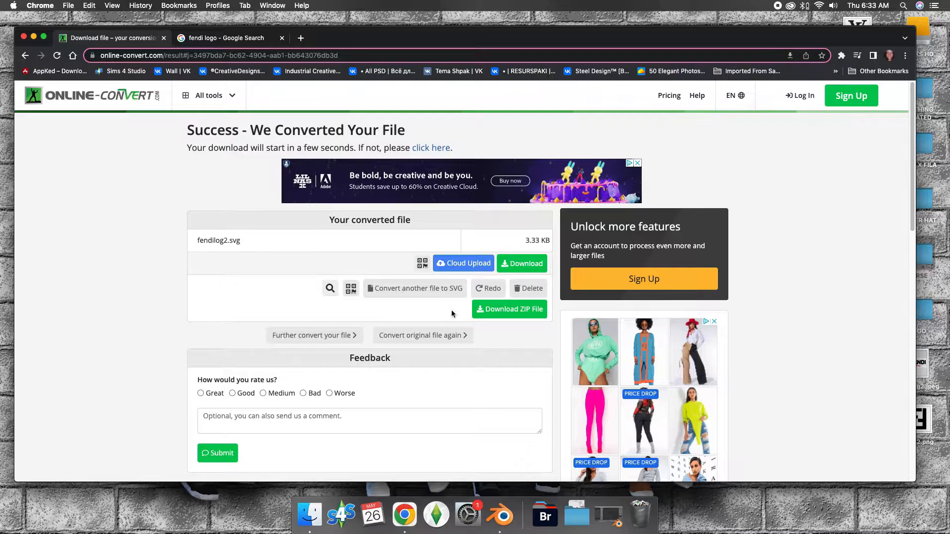
pyautogui.click(521, 263)
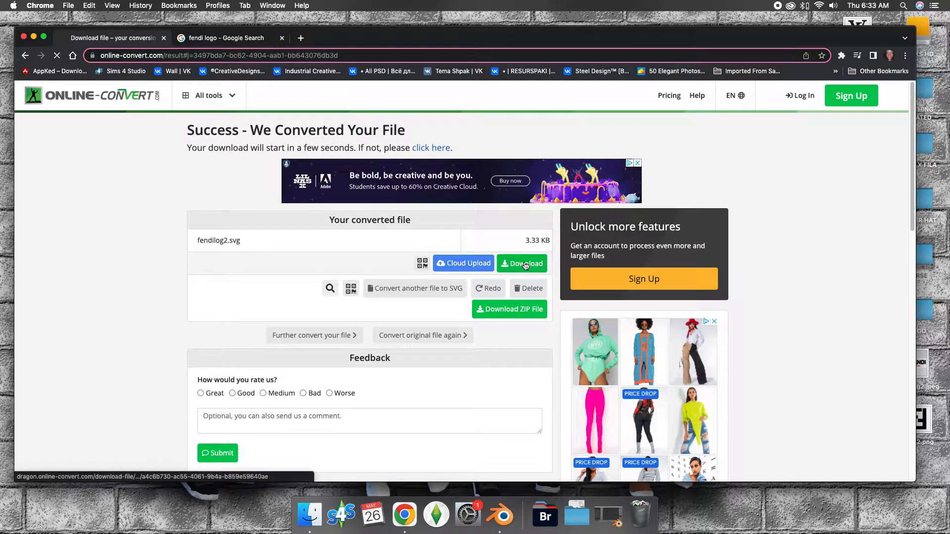
pyautogui.click(521, 263)
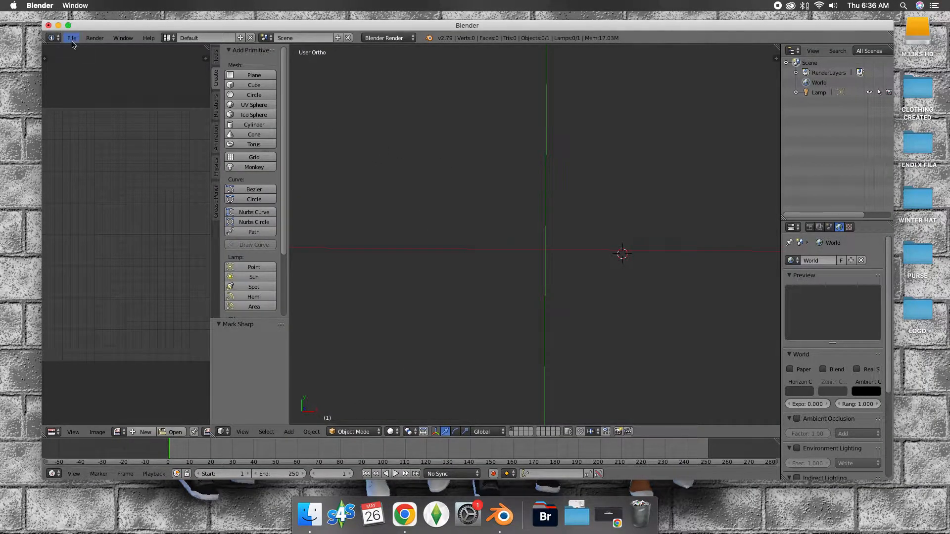
# - Import fendilog2.svg from the LOGO folder into the Blender scene as curves
pyautogui.click(71, 38)
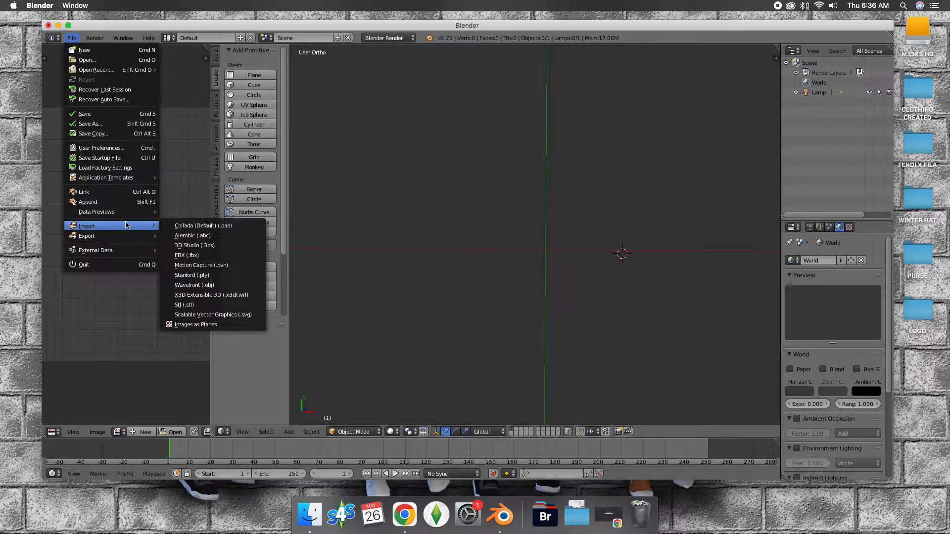
pyautogui.click(213, 314)
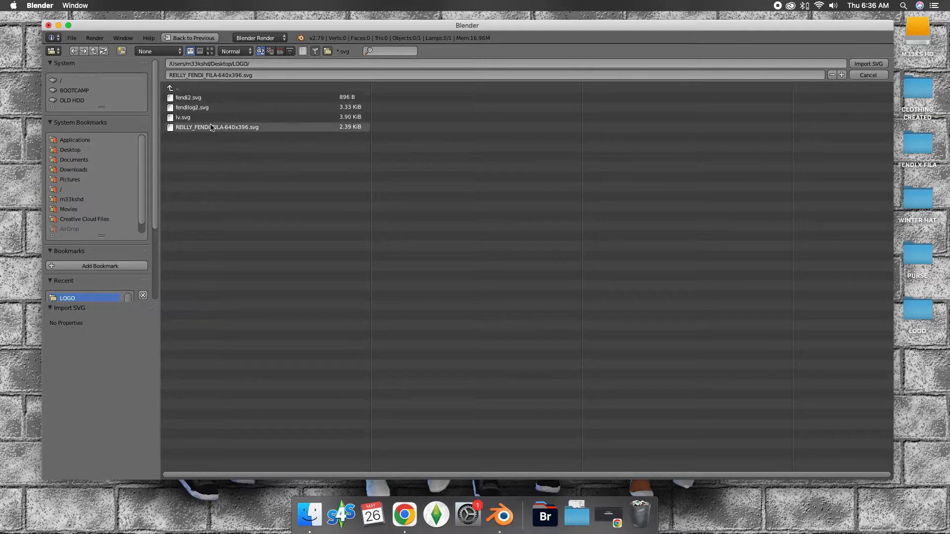
pyautogui.click(191, 106)
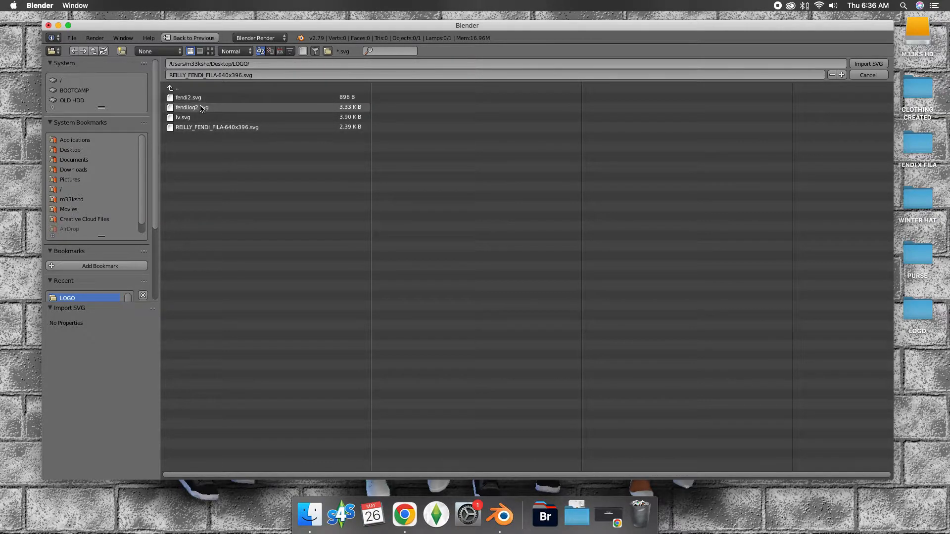
pyautogui.click(191, 107)
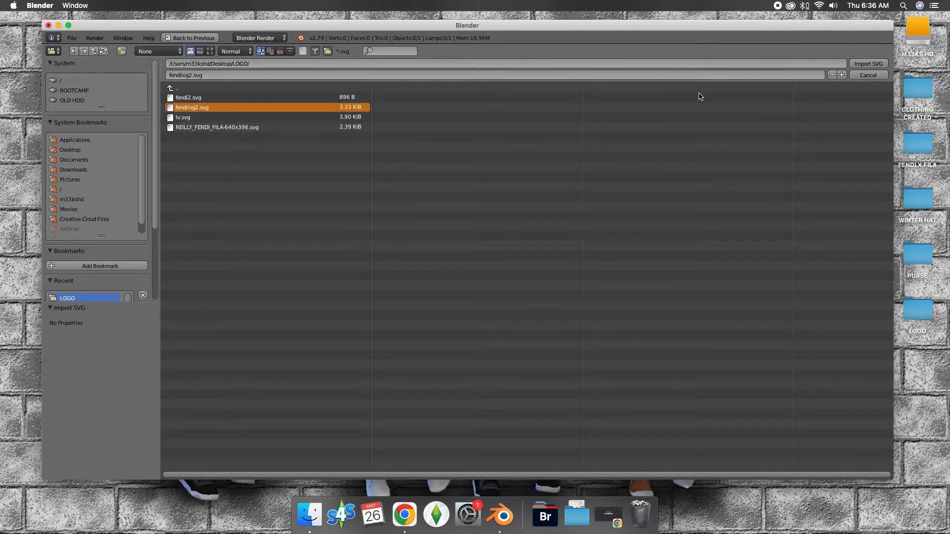
pyautogui.click(868, 64)
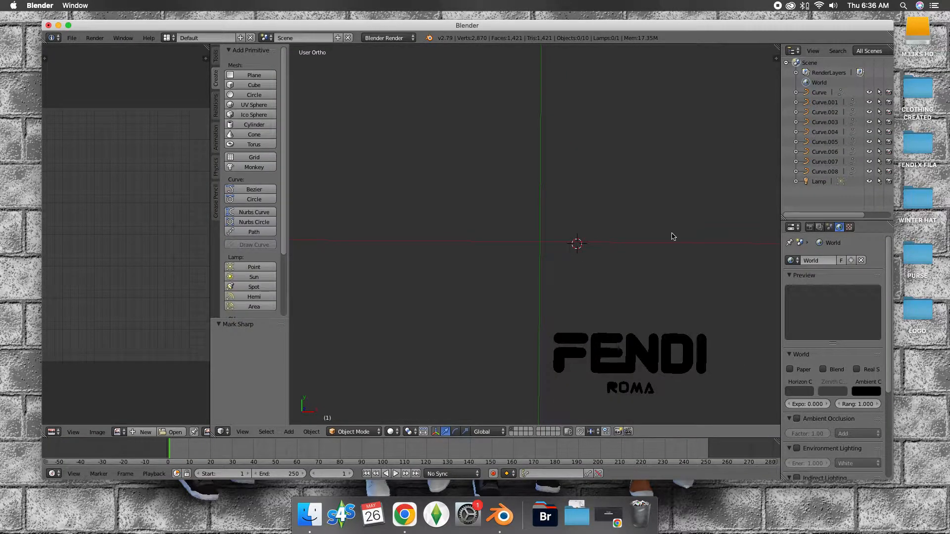
# - Delete the ROMA curves and join the FENDI letter curves into one object
pyautogui.click(824, 171)
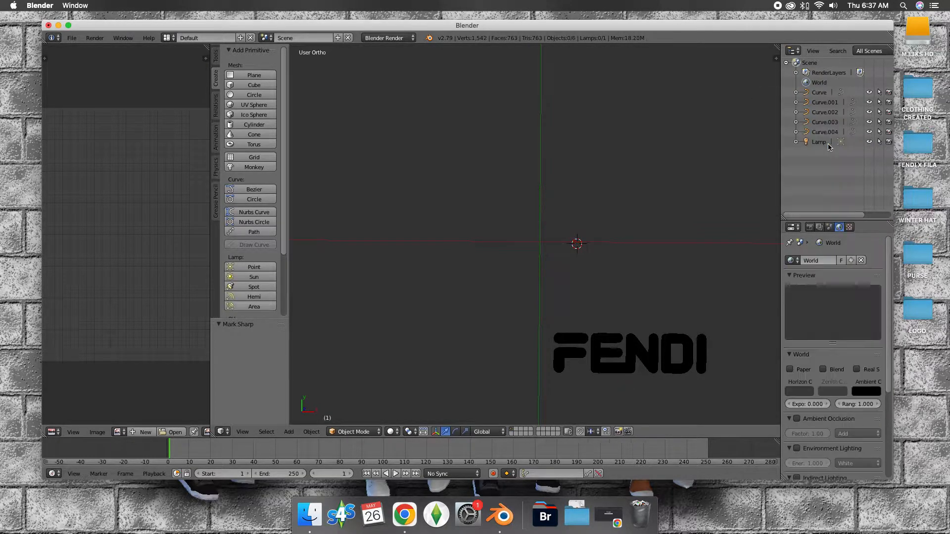
pyautogui.click(819, 92)
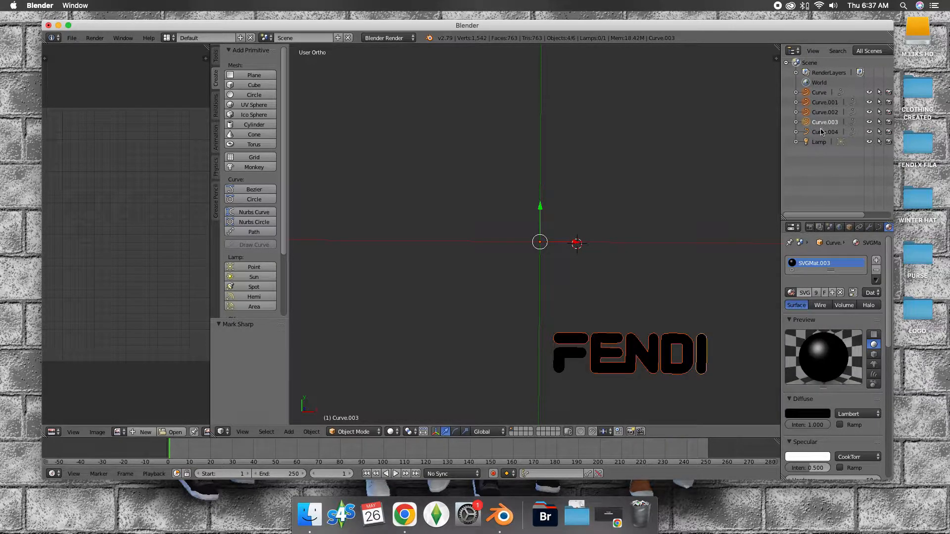
pyautogui.click(824, 132)
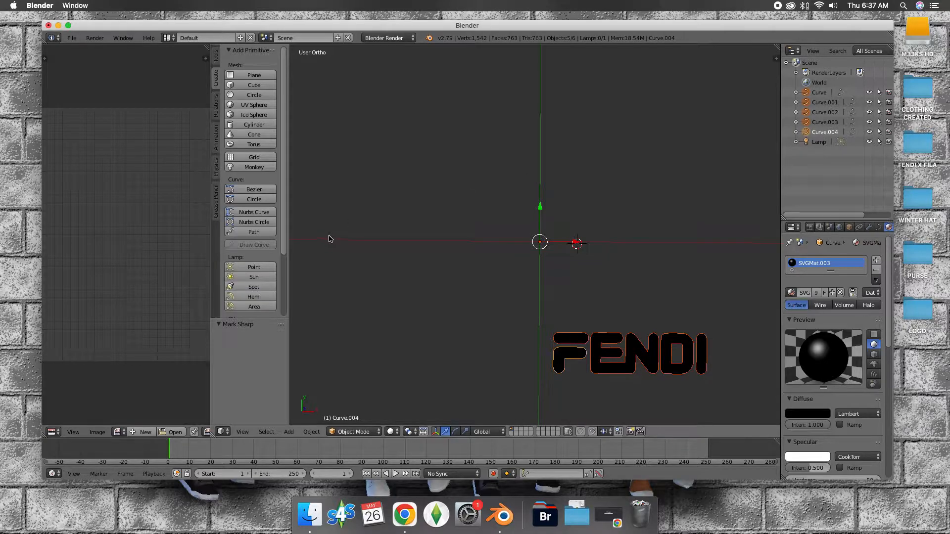
pyautogui.click(216, 59)
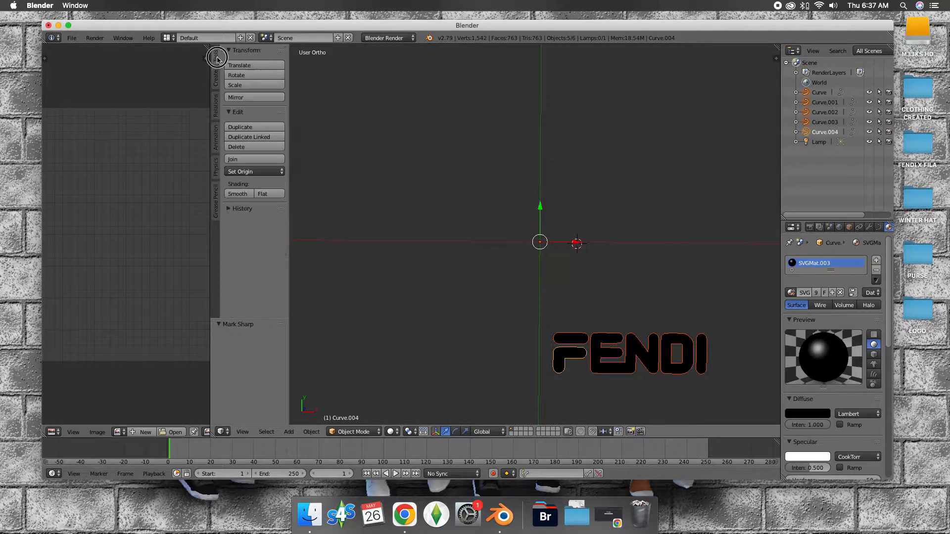
pyautogui.click(231, 158)
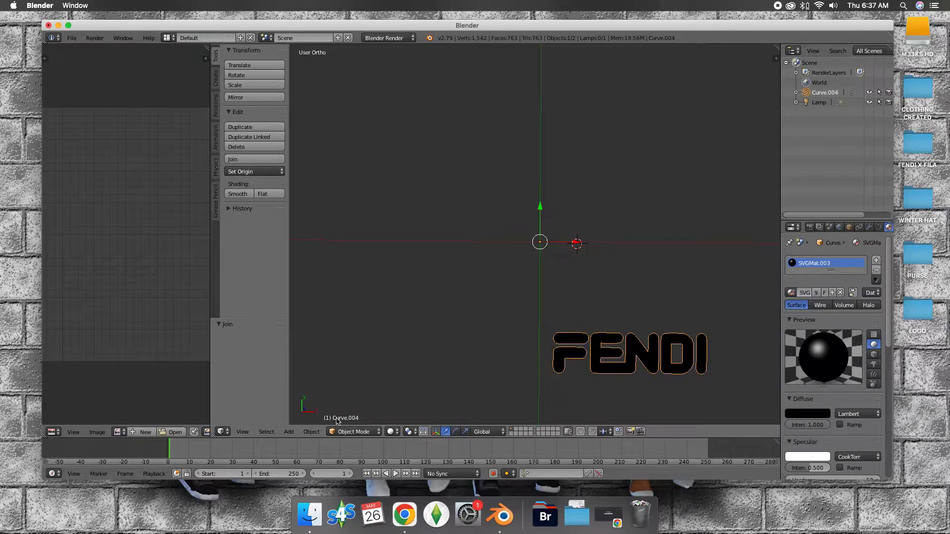
pyautogui.click(311, 431)
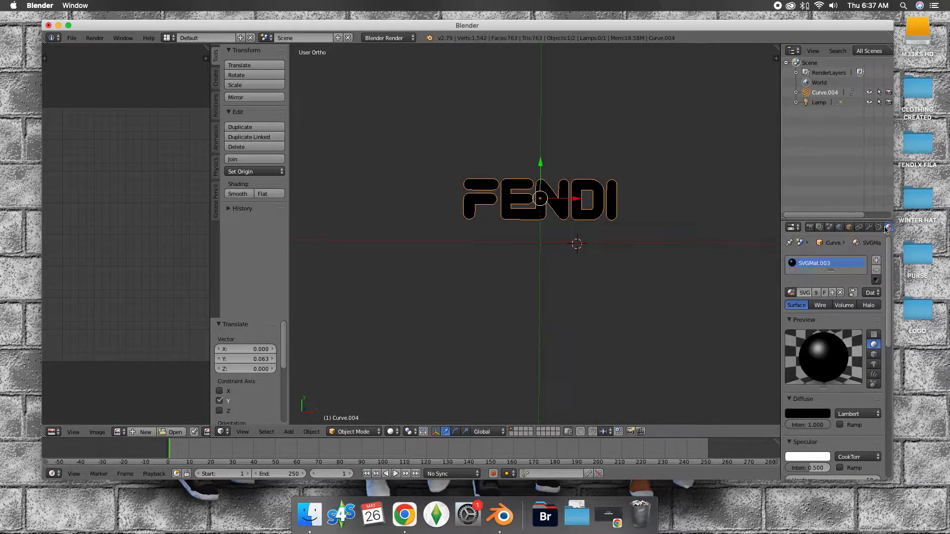
pyautogui.moveTo(888, 228)
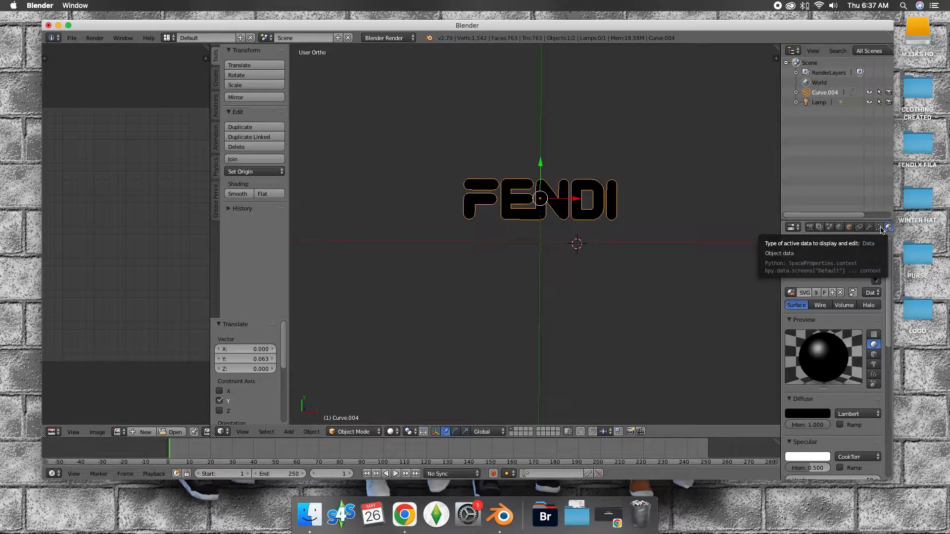
# - Set the joined FENDI curve's Shape fill to None so only outlines remain
pyautogui.click(889, 227)
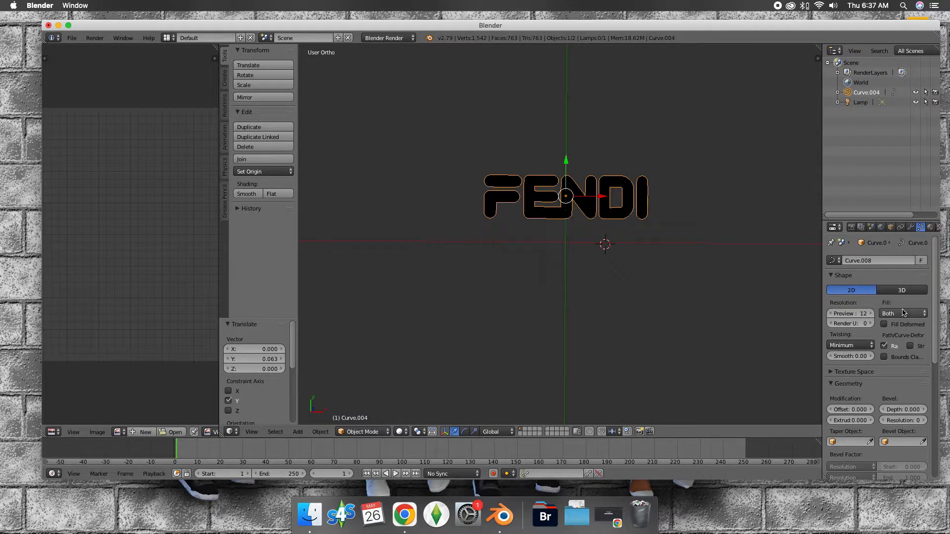
pyautogui.click(903, 314)
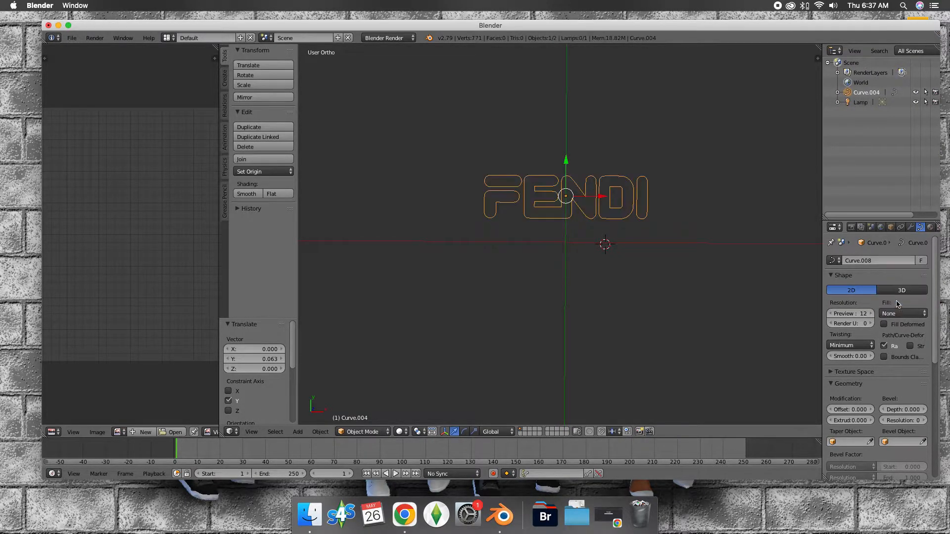
pyautogui.moveTo(360, 445)
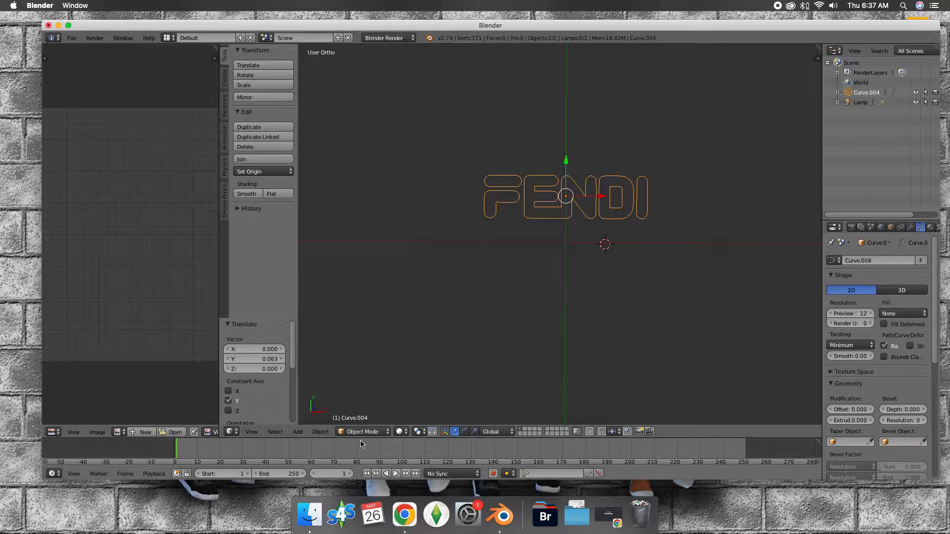
# - Convert the FENDI outline curve into a mesh object
pyautogui.click(320, 432)
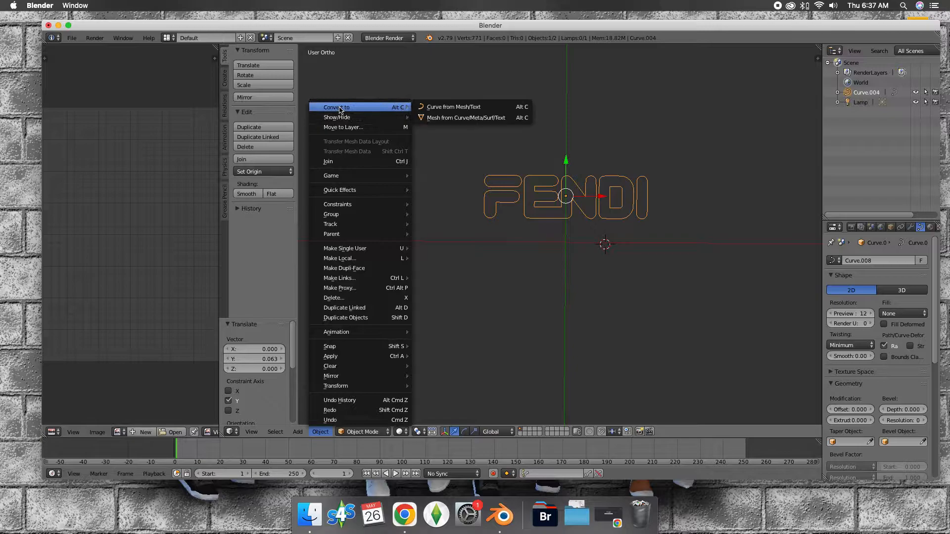
pyautogui.moveTo(465, 118)
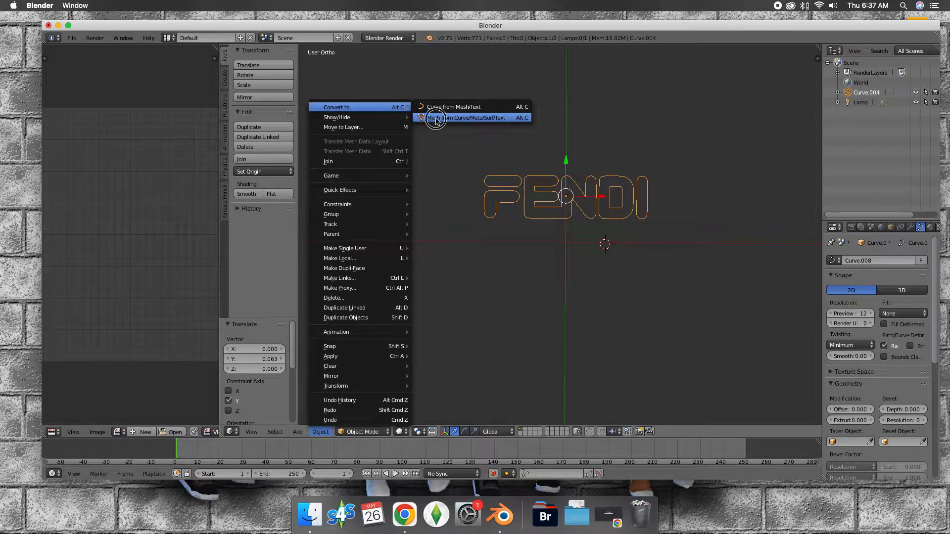
pyautogui.click(466, 118)
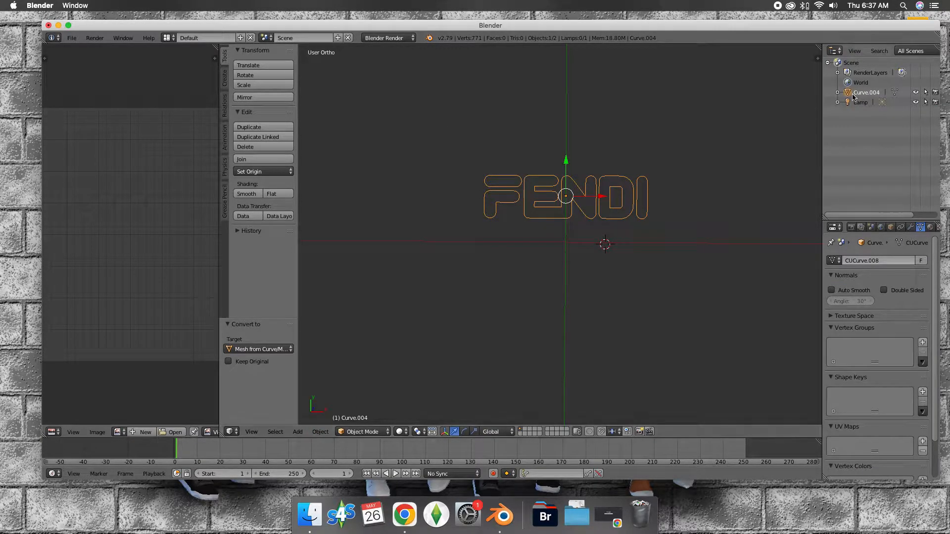
pyautogui.click(860, 102)
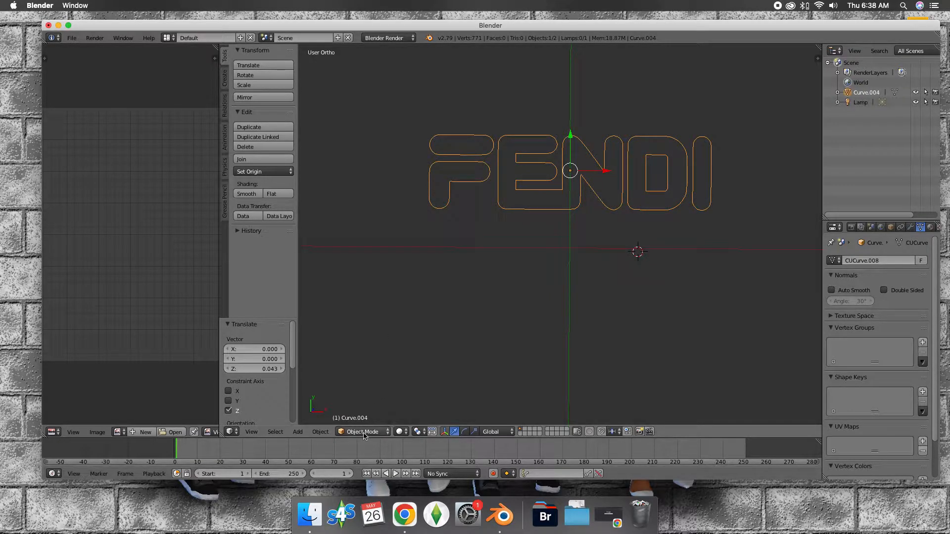
# - In Edit Mode, select all logo vertices and fill the letters with solid faces
pyautogui.click(362, 431)
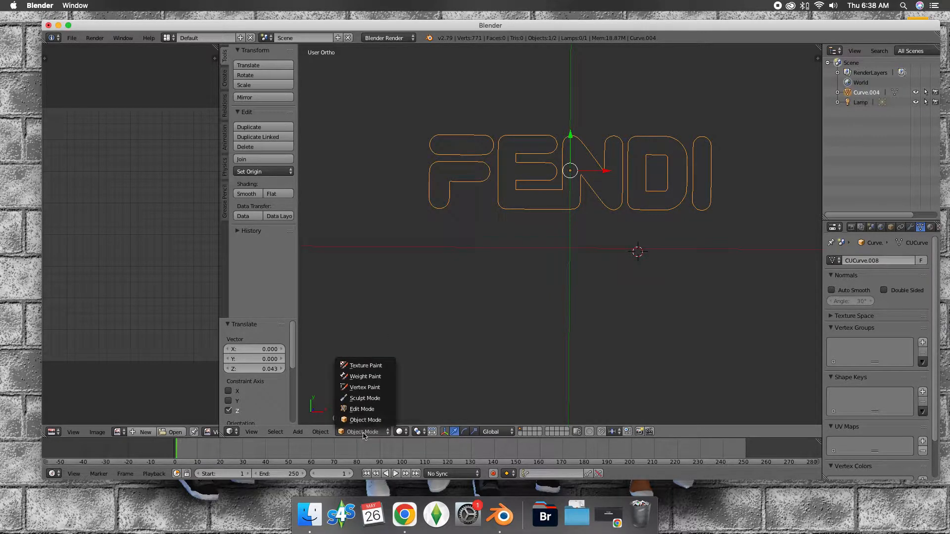
pyautogui.click(362, 409)
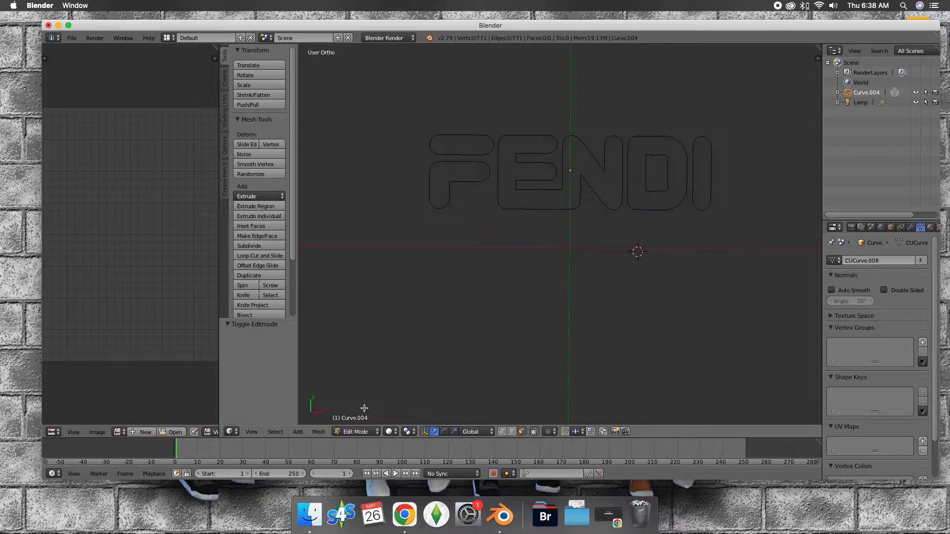
pyautogui.press('a')
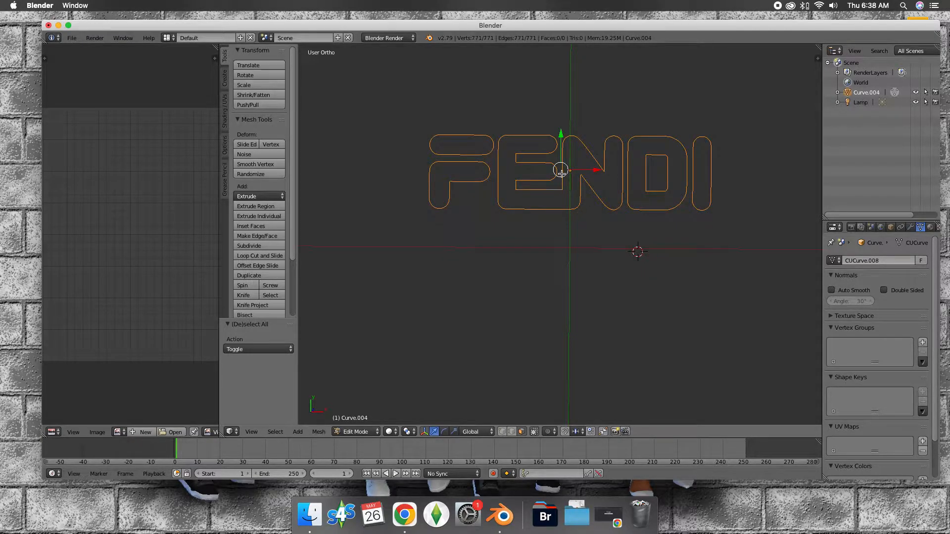
pyautogui.click(257, 236)
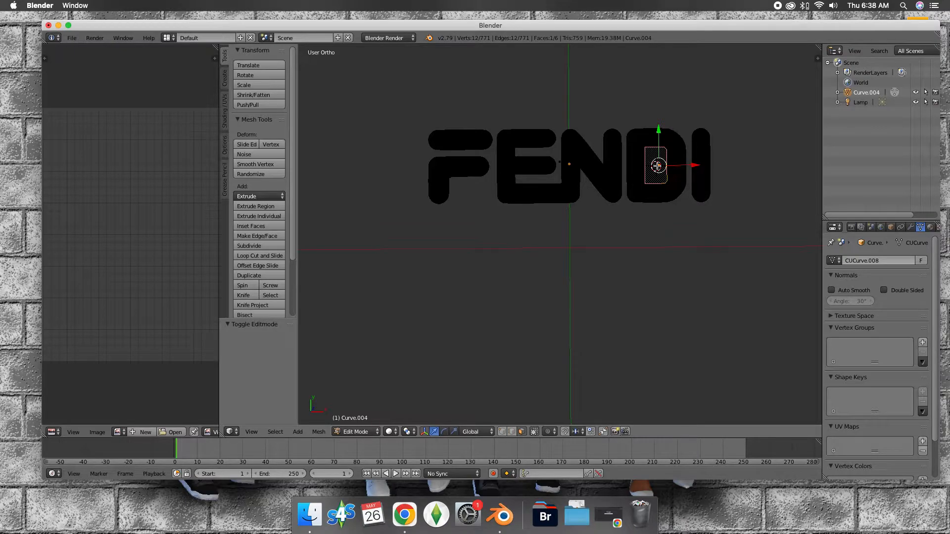
pyautogui.moveTo(654, 258)
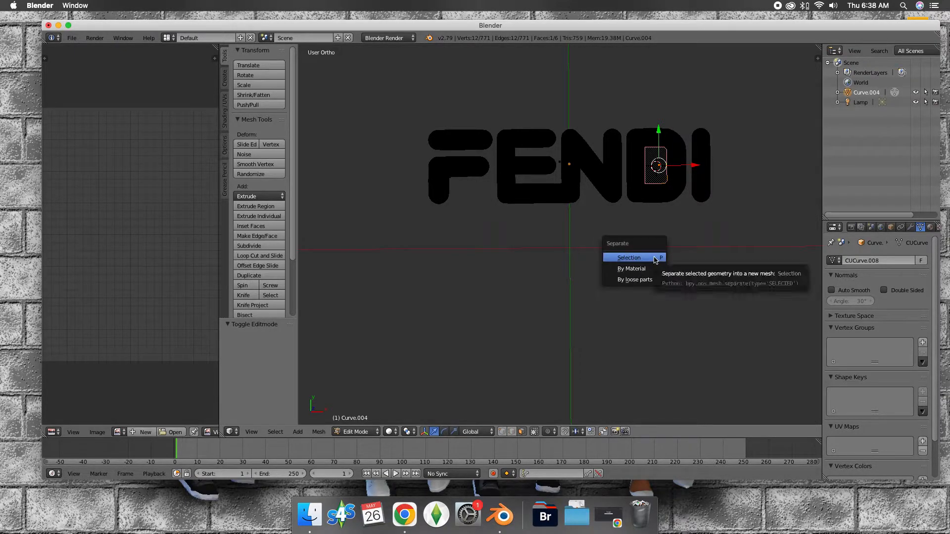
# - Separate the D's inner hole face into its own object and select it with the letters
pyautogui.click(629, 257)
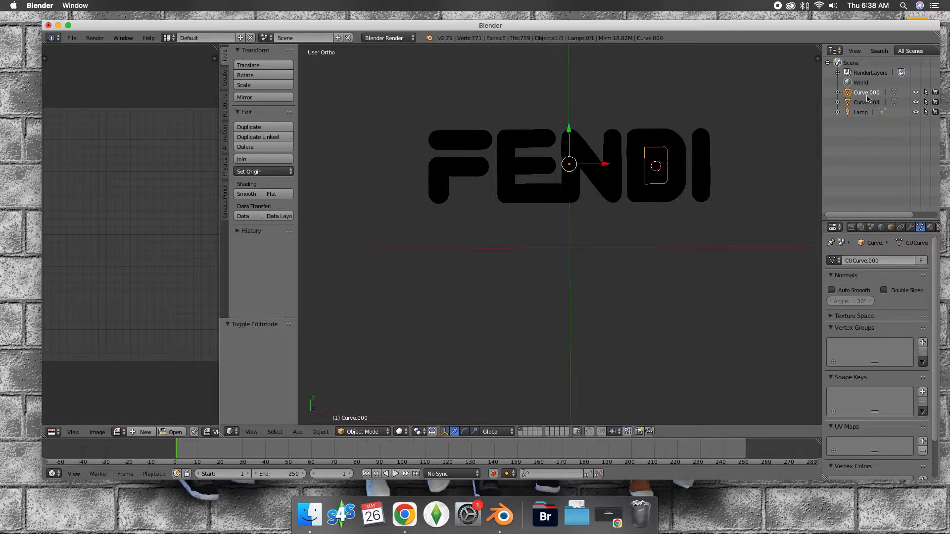
pyautogui.click(866, 102)
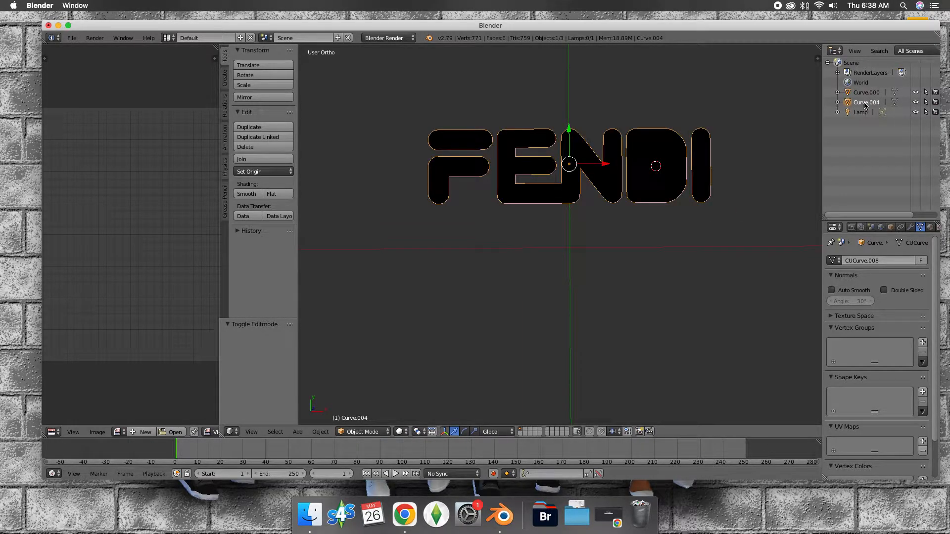
pyautogui.click(867, 92)
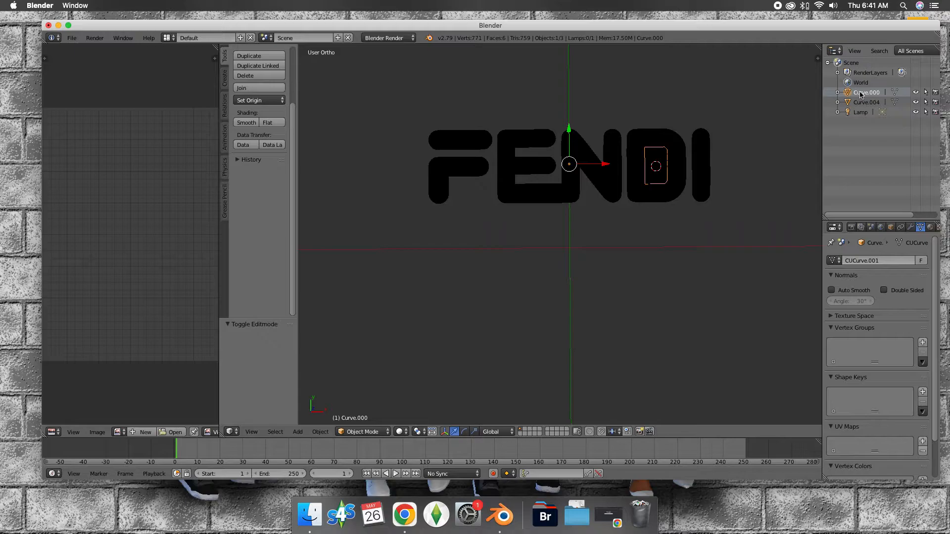
pyautogui.click(866, 102)
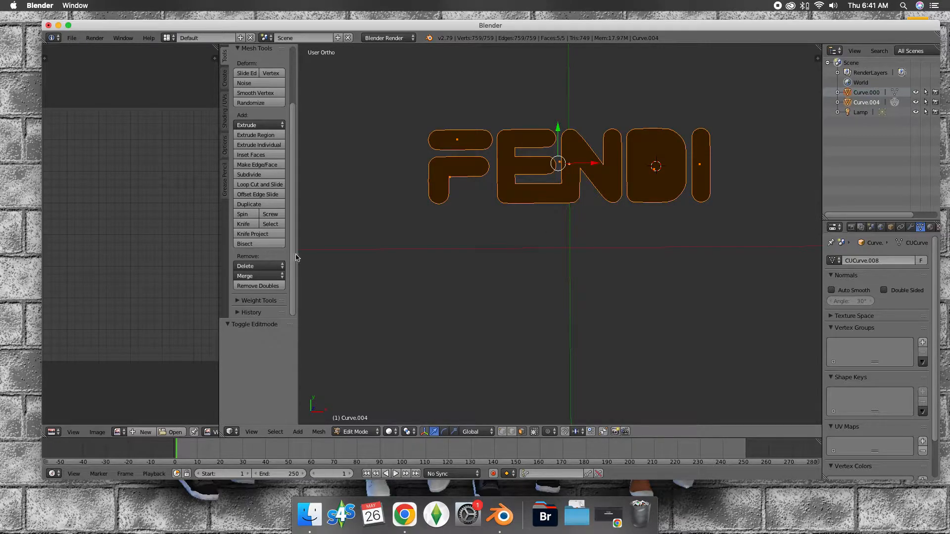
# - Knife-project the hole shape into the FENDI letters and make the letter mesh active
pyautogui.click(252, 234)
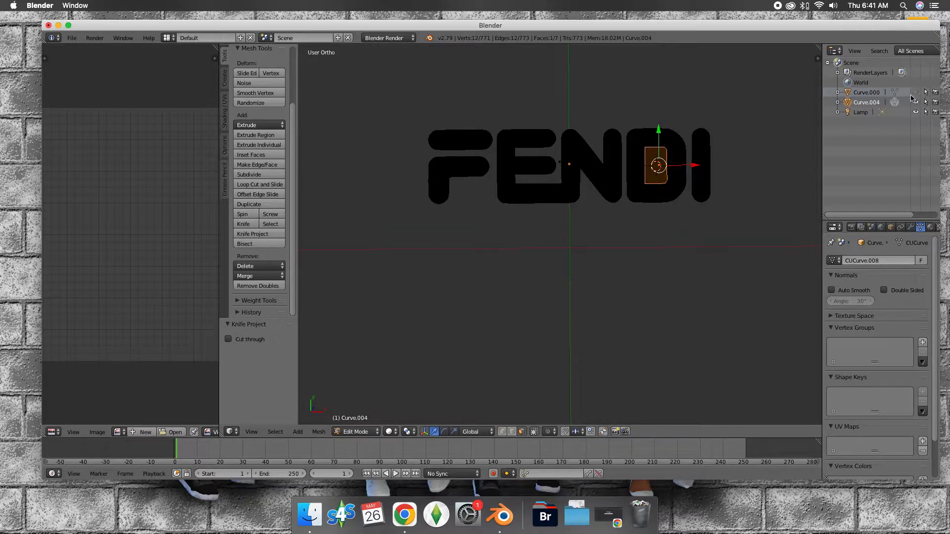
pyautogui.press('Tab')
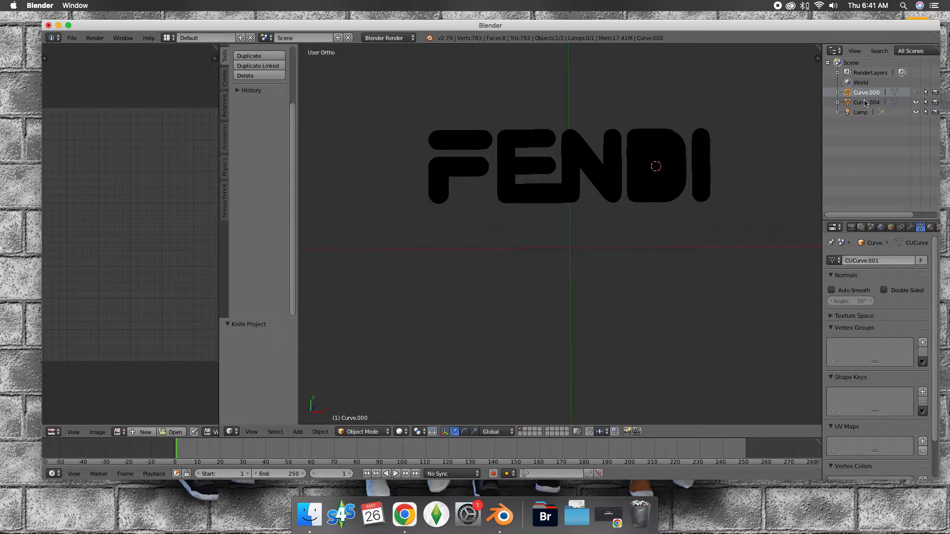
pyautogui.click(866, 102)
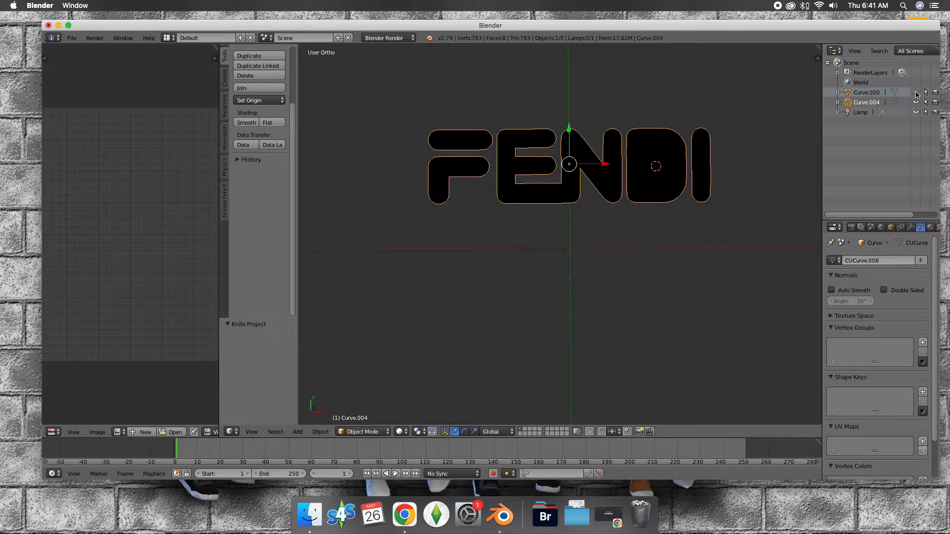
# - Delete the leftover inner face (Only Edges & Faces) and select the cutter curve for removal
pyautogui.click(363, 432)
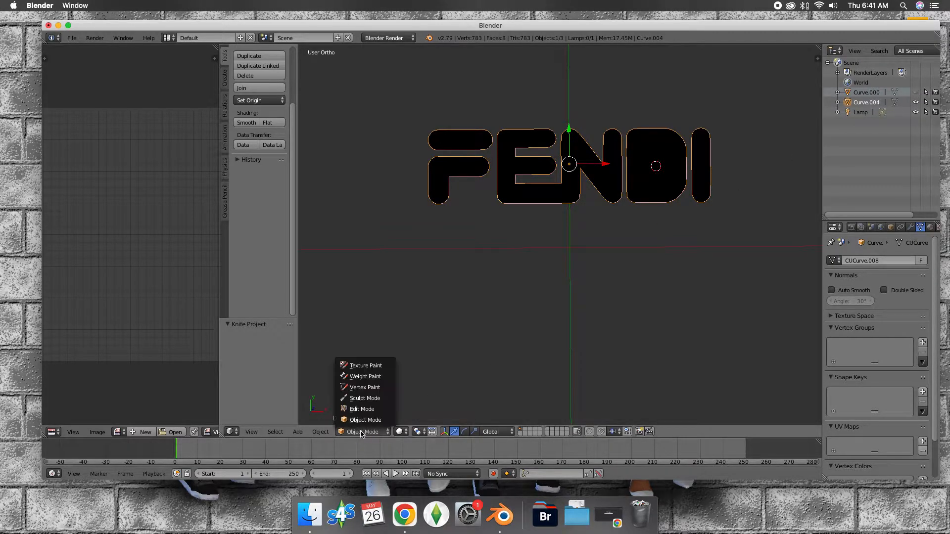
pyautogui.click(362, 408)
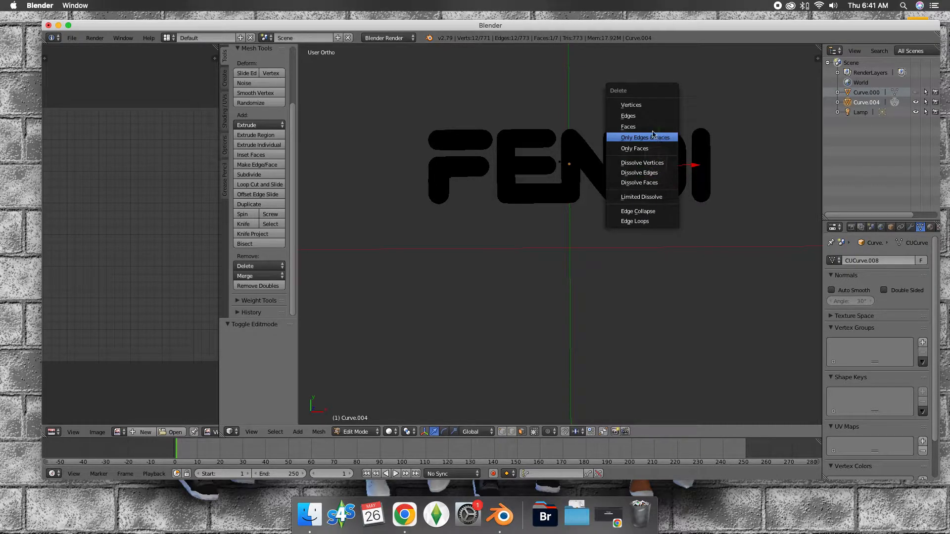
pyautogui.click(627, 125)
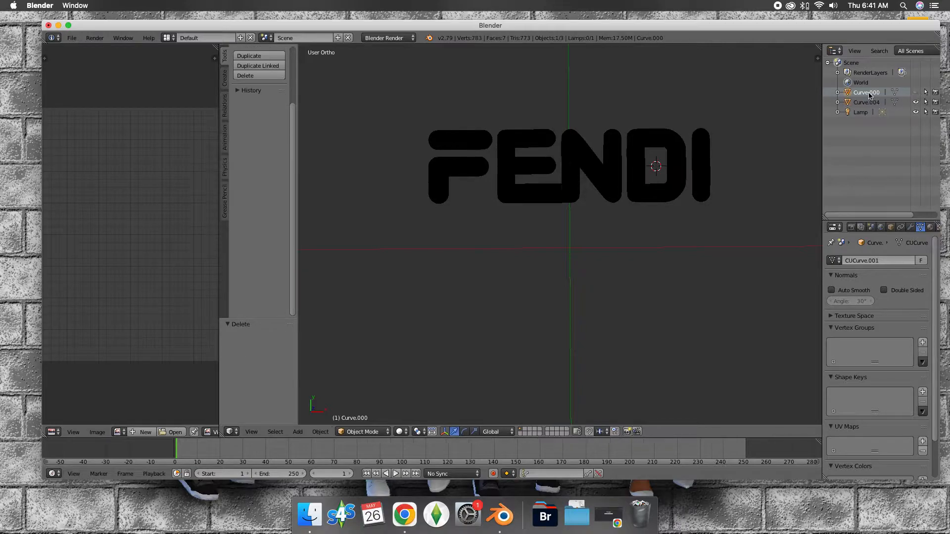
pyautogui.click(246, 76)
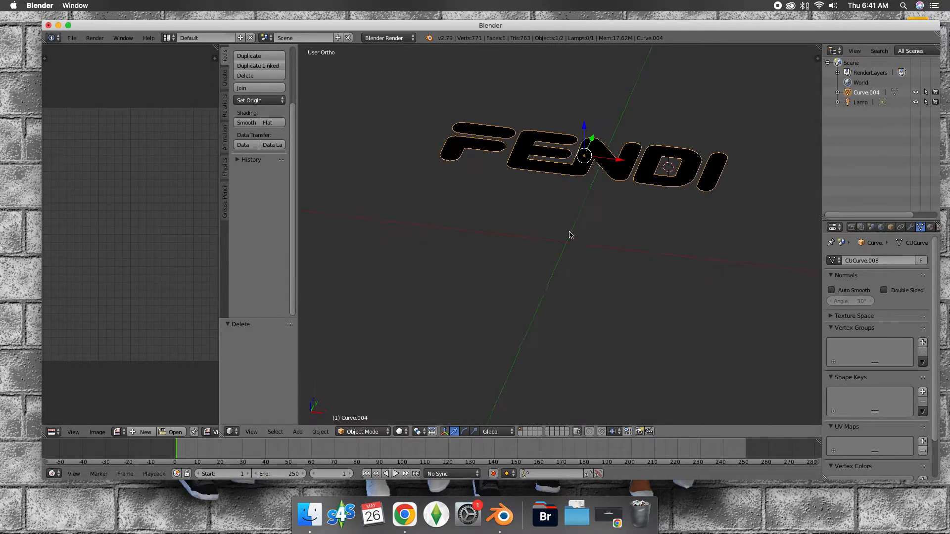
# - Extrude all letter faces upward along Z into a thin solid and show its material
pyautogui.click(362, 432)
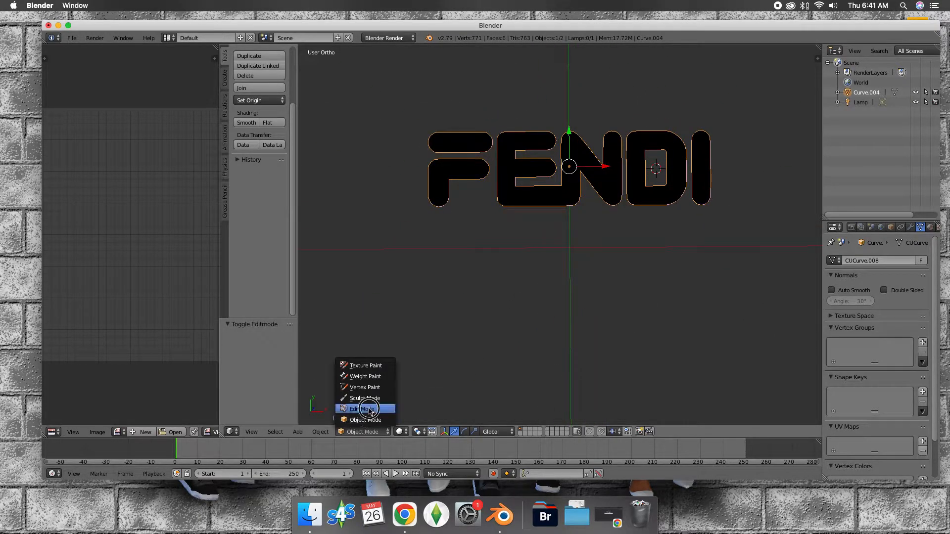
pyautogui.click(356, 409)
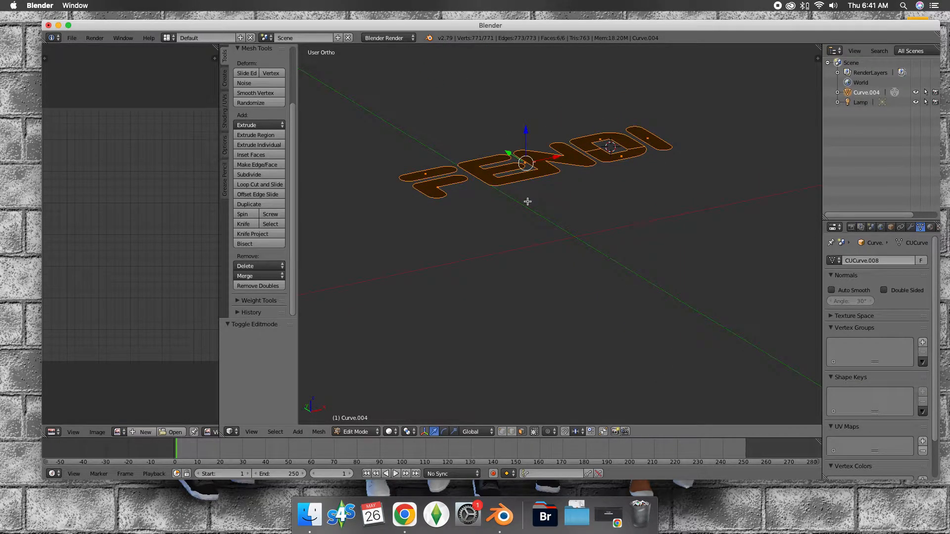
pyautogui.click(247, 124)
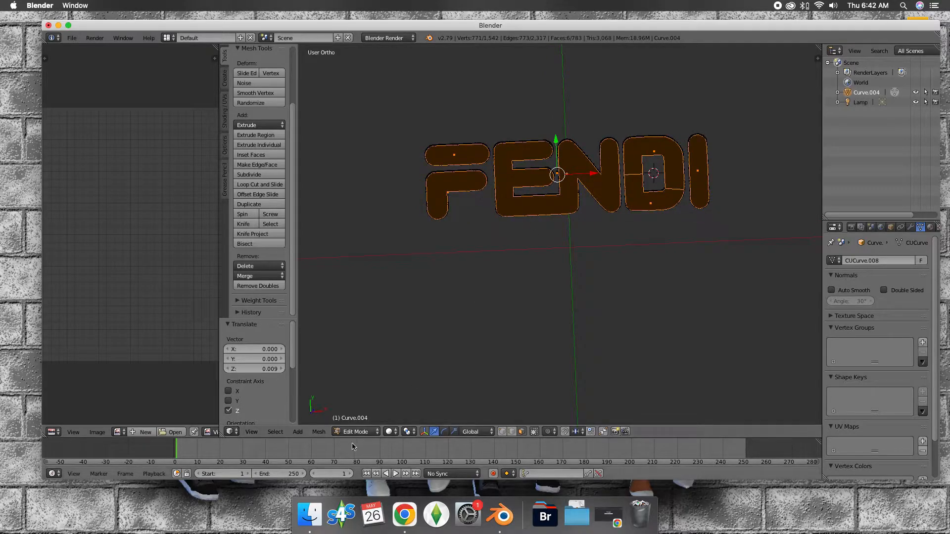
pyautogui.press('Tab')
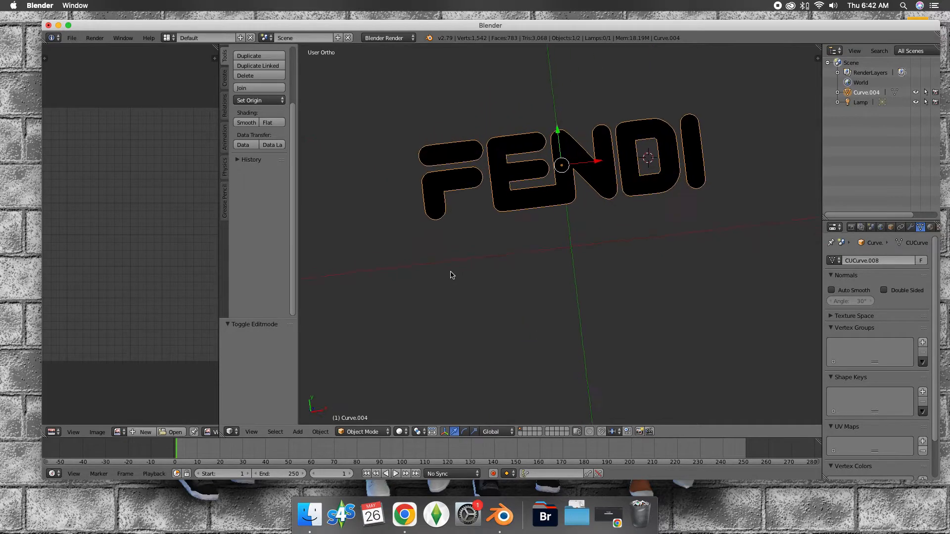
pyautogui.click(930, 227)
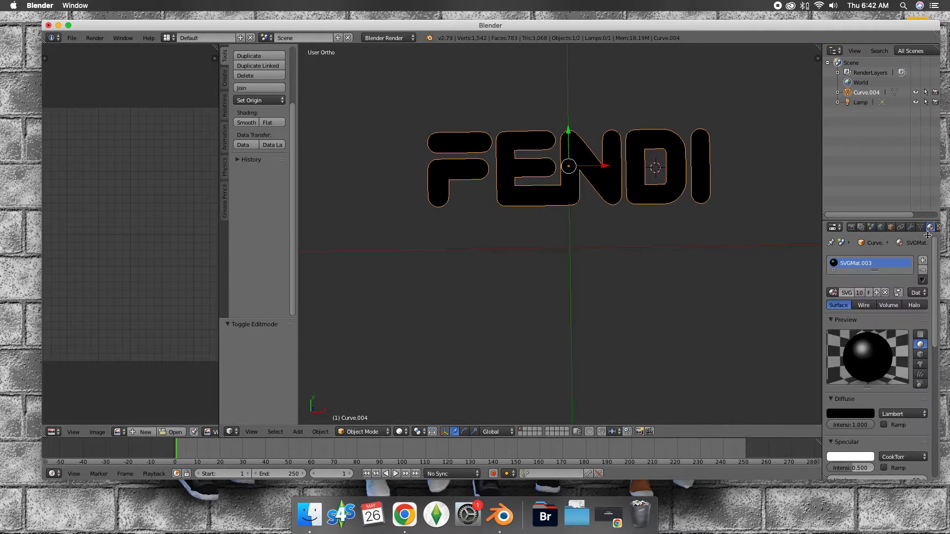
# - Pick a purple diffuse colour for the letters' material in the colour wheel
pyautogui.click(849, 413)
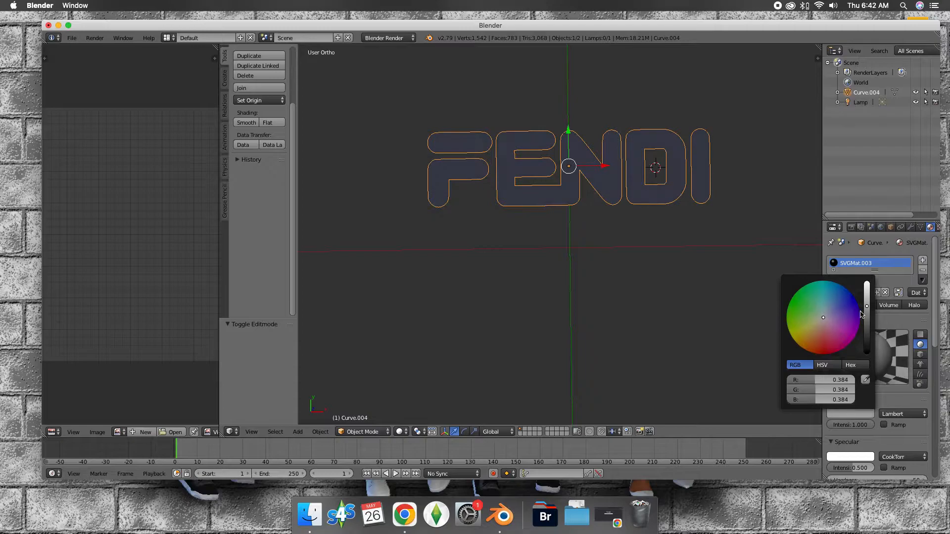
pyautogui.click(844, 310)
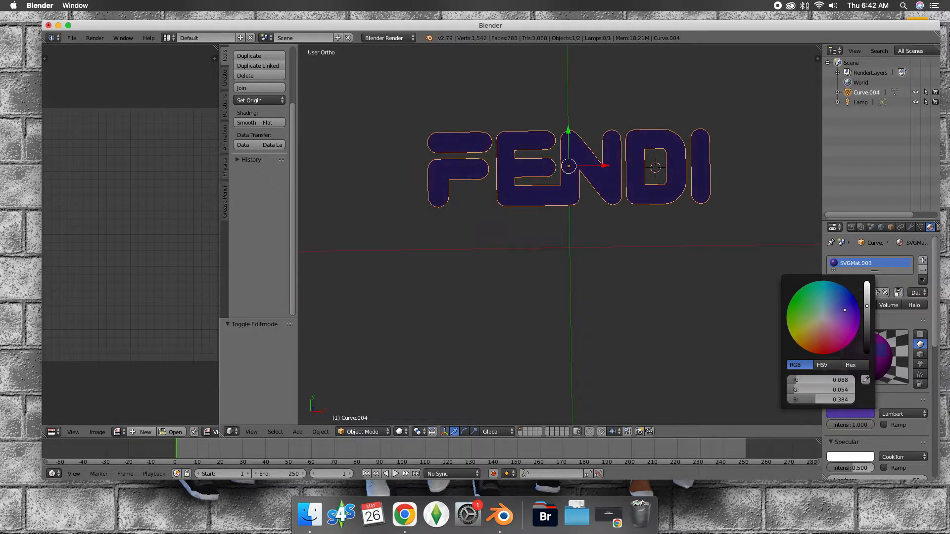
pyautogui.click(846, 320)
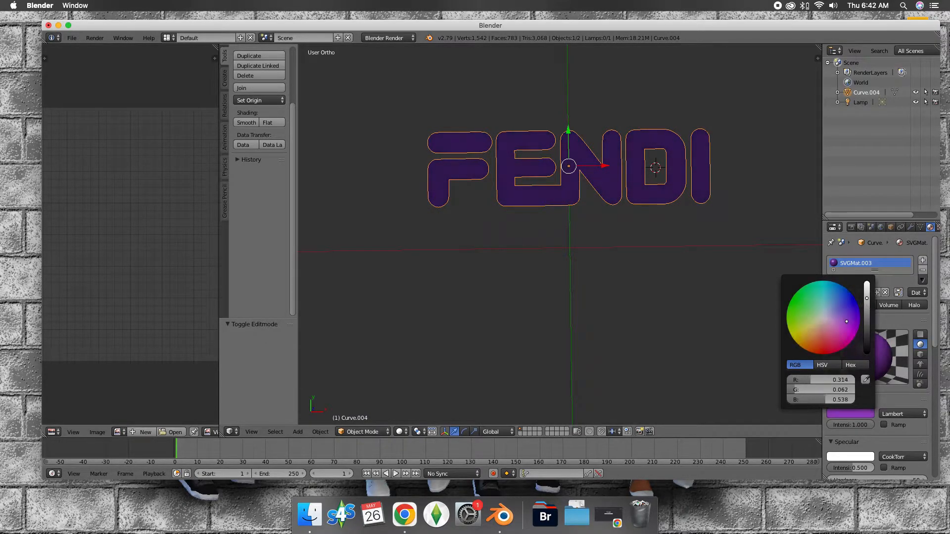
pyautogui.click(835, 320)
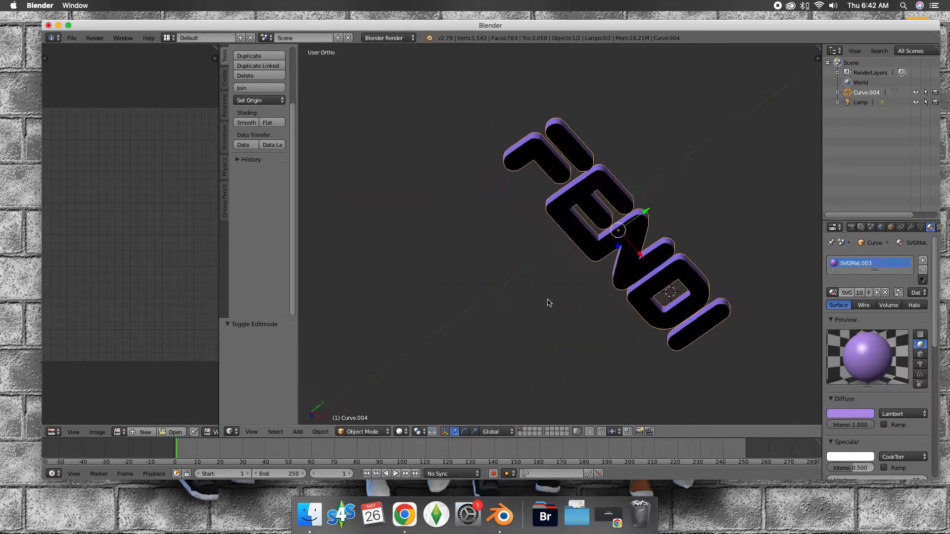
# - Set the side area to UV/Image Editor and show the Shading/UVs tools
pyautogui.click(53, 432)
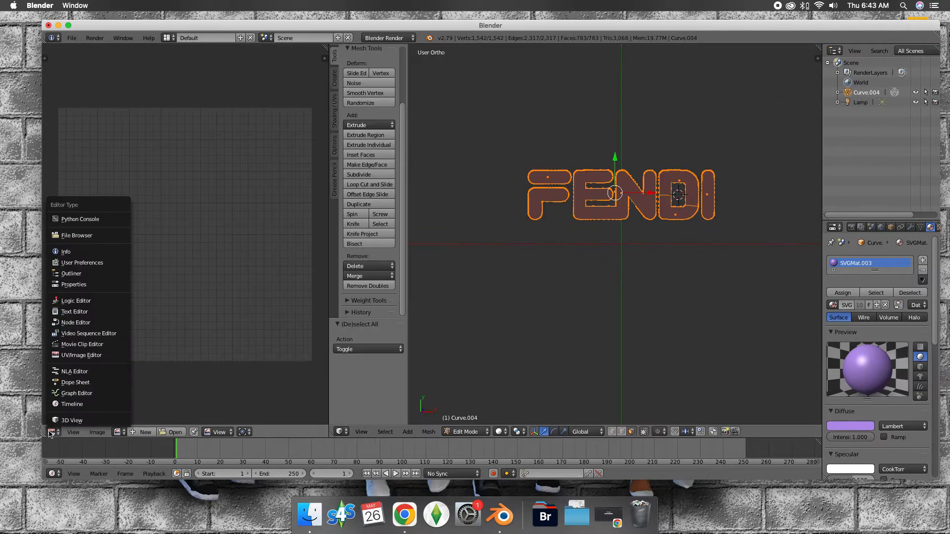
pyautogui.moveTo(72, 371)
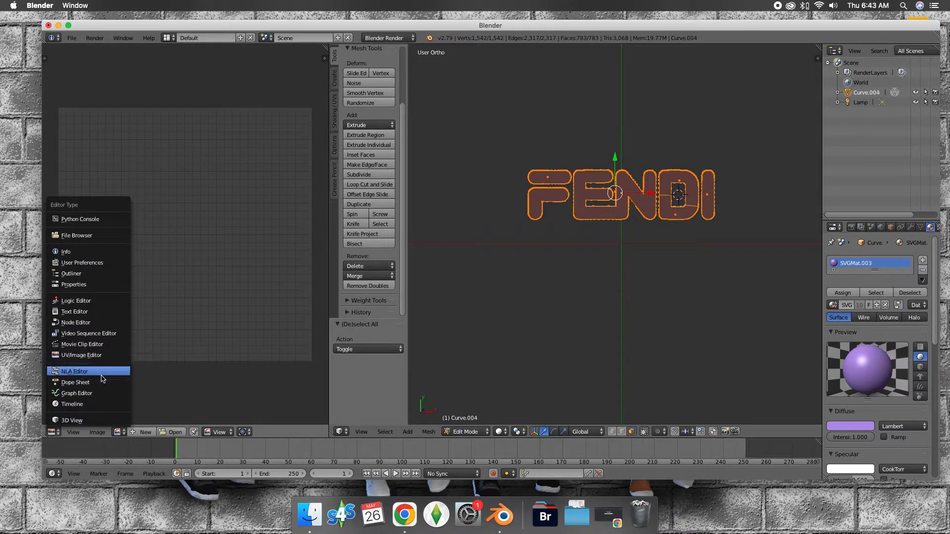
pyautogui.click(508, 220)
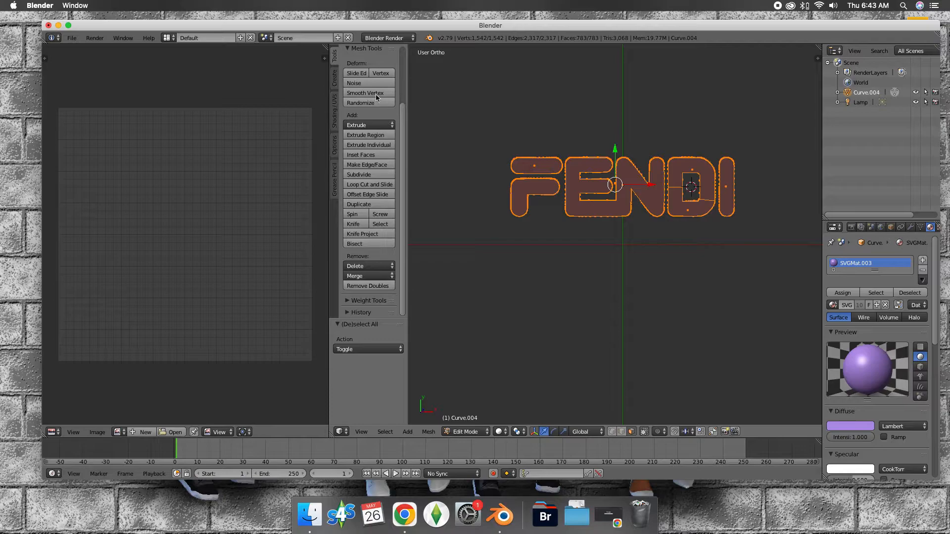
pyautogui.click(334, 109)
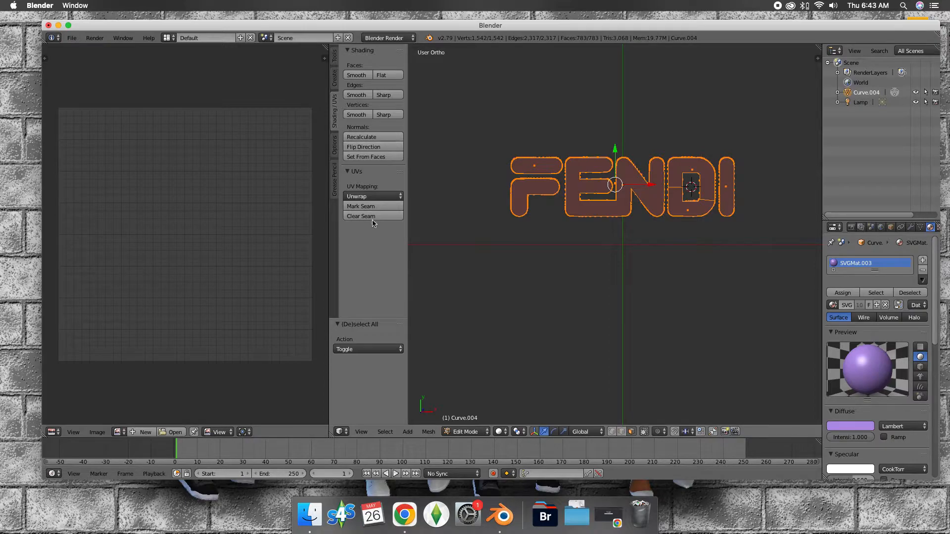
pyautogui.moveTo(493, 240)
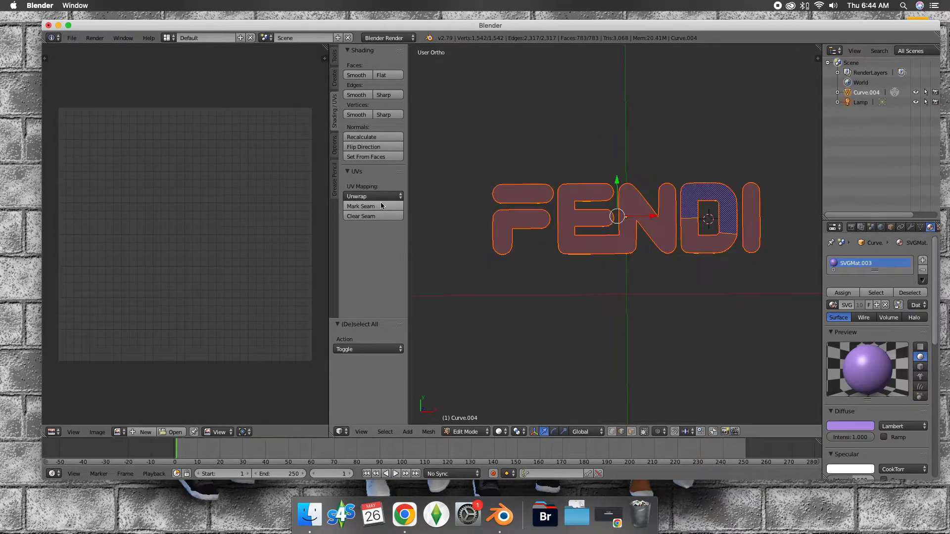
# - Unwrap the letters with Smart UV Project and select all UV islands
pyautogui.click(357, 196)
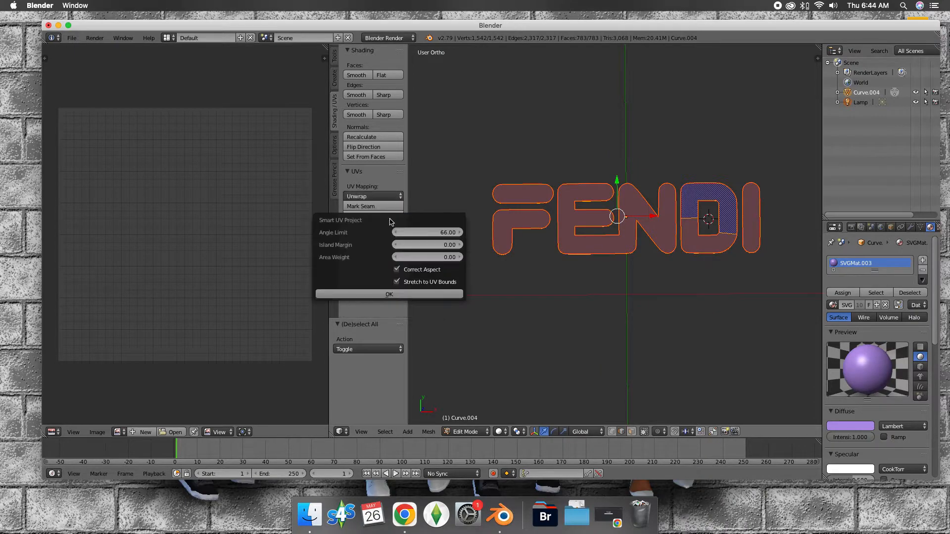
pyautogui.click(388, 294)
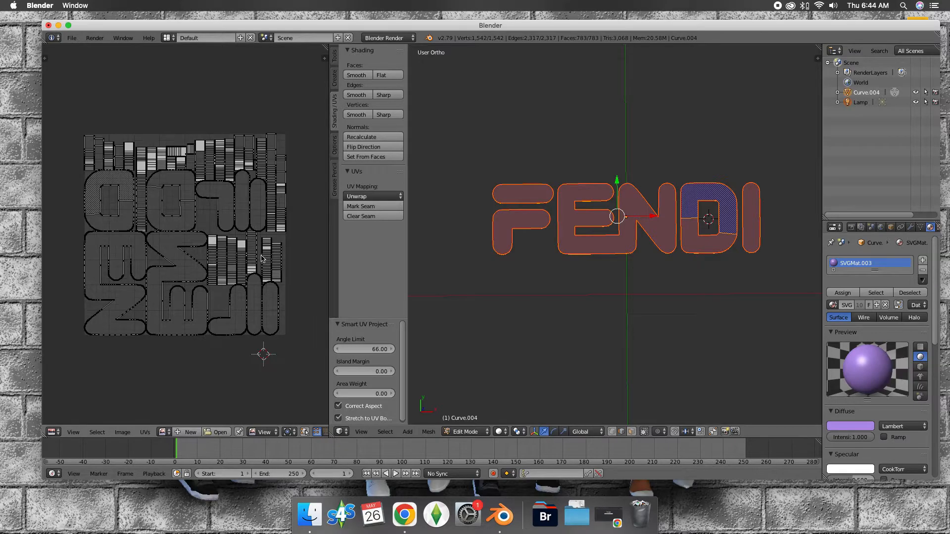
pyautogui.press('a')
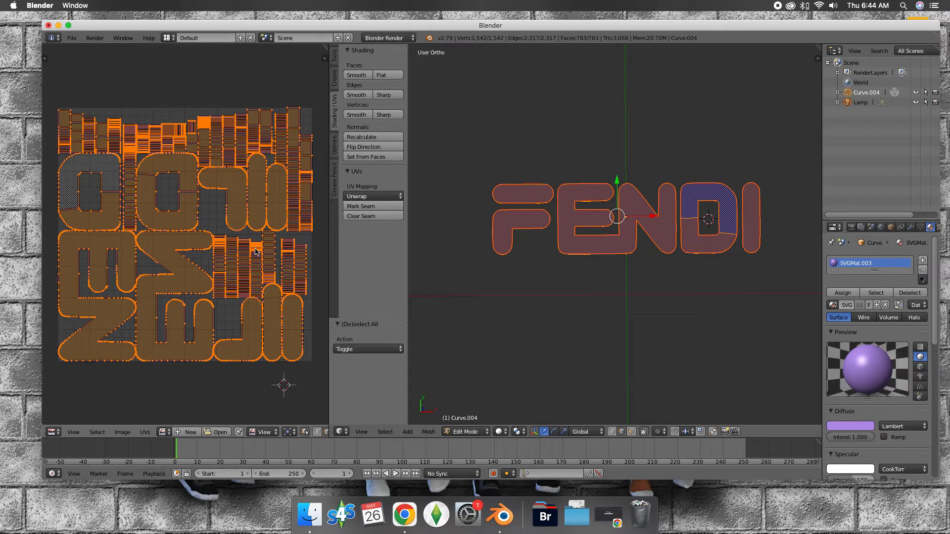